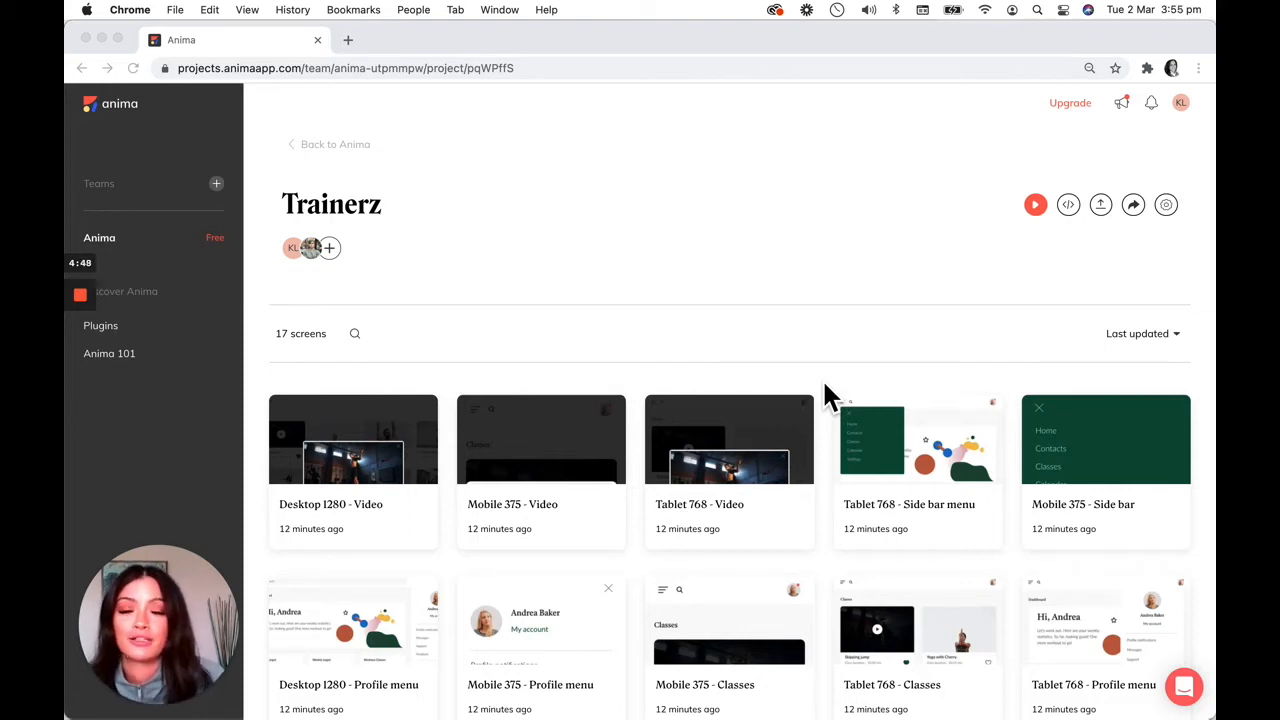
pyautogui.moveTo(856, 380)
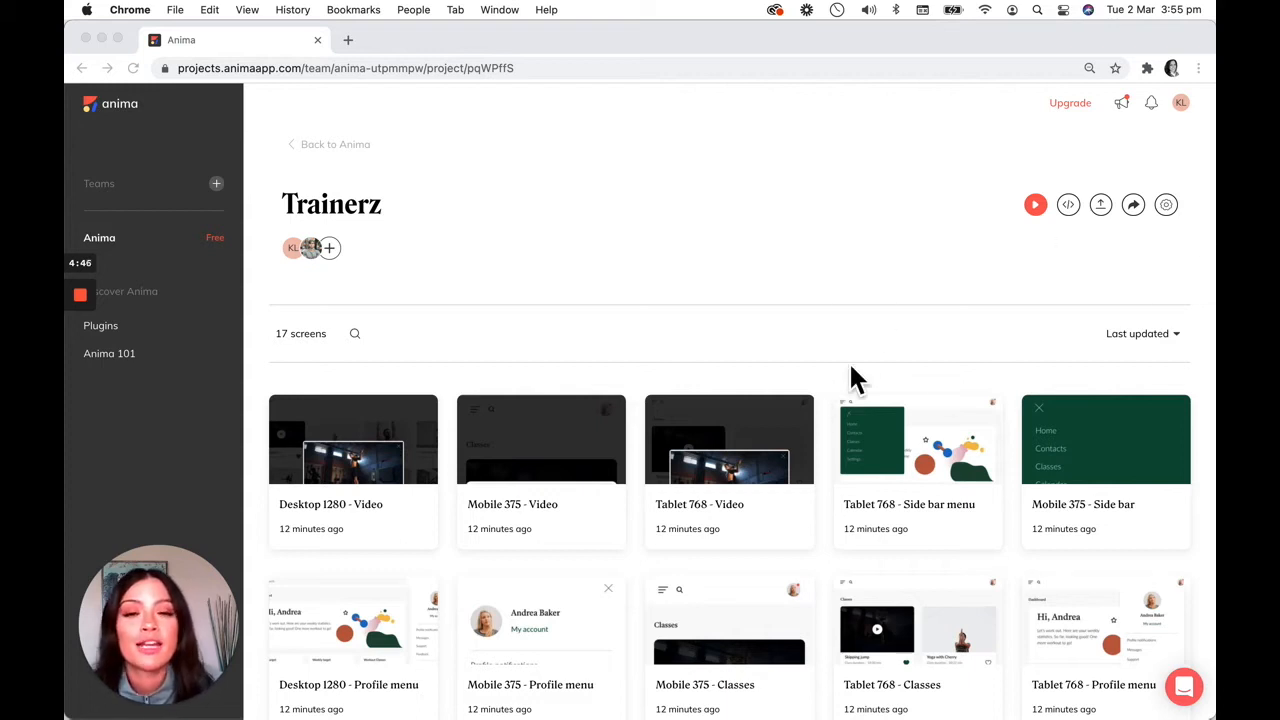
pyautogui.moveTo(290, 224)
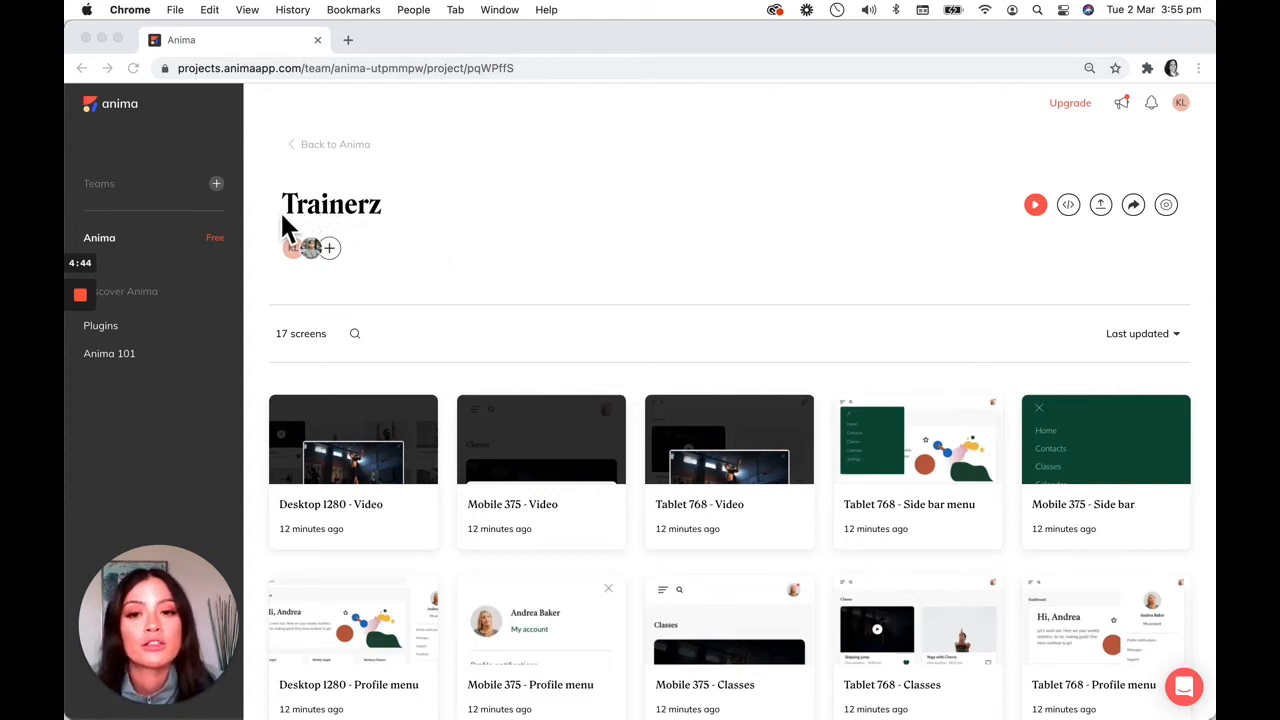
pyautogui.moveTo(456, 300)
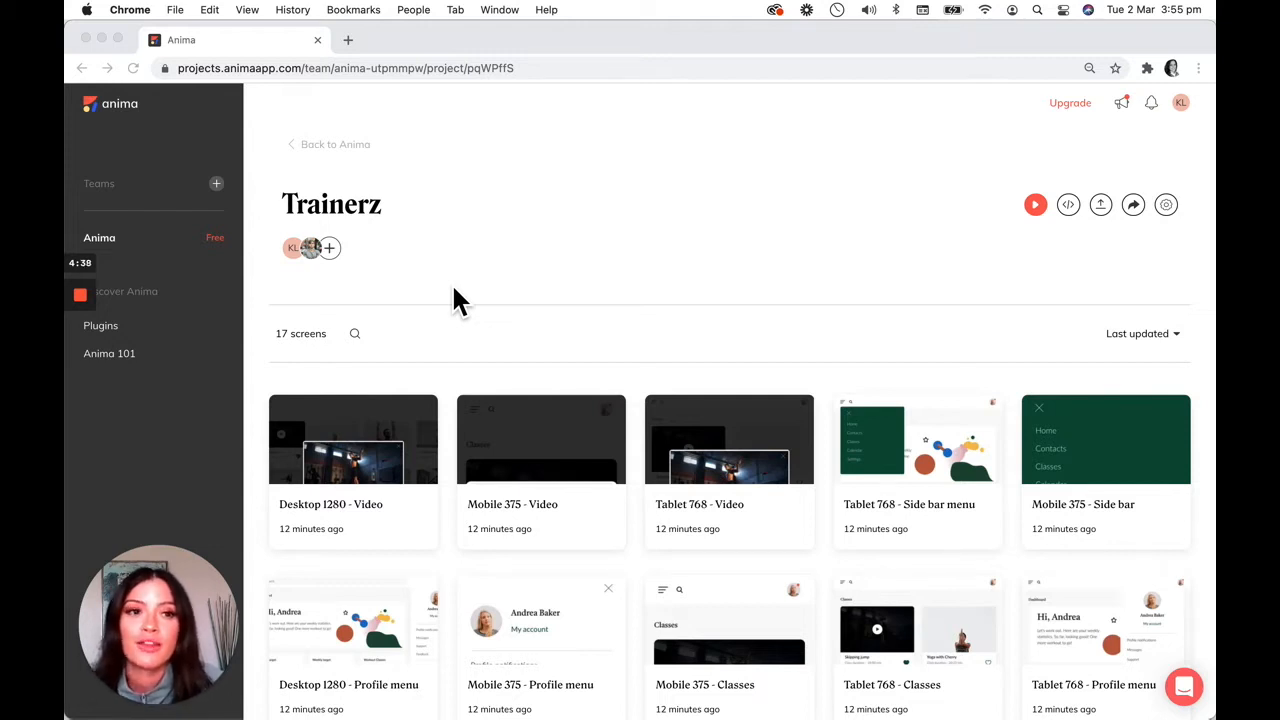
pyautogui.moveTo(1040, 240)
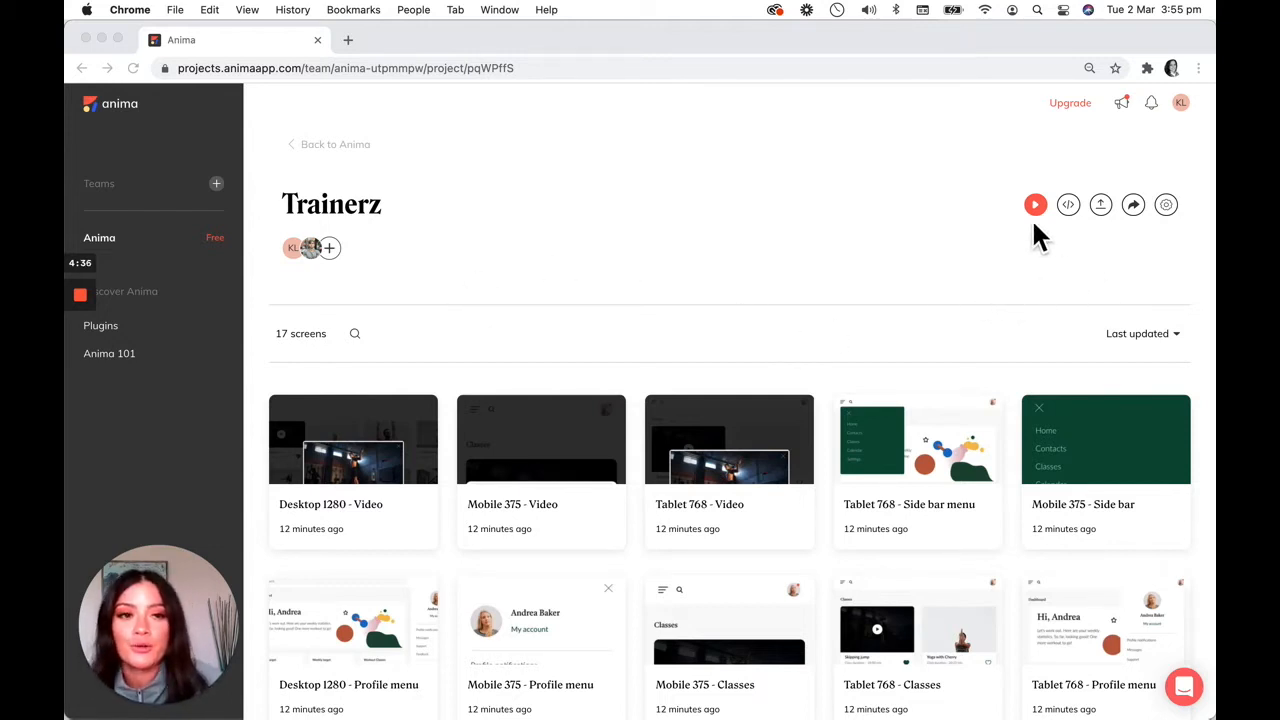
pyautogui.moveTo(1020, 190)
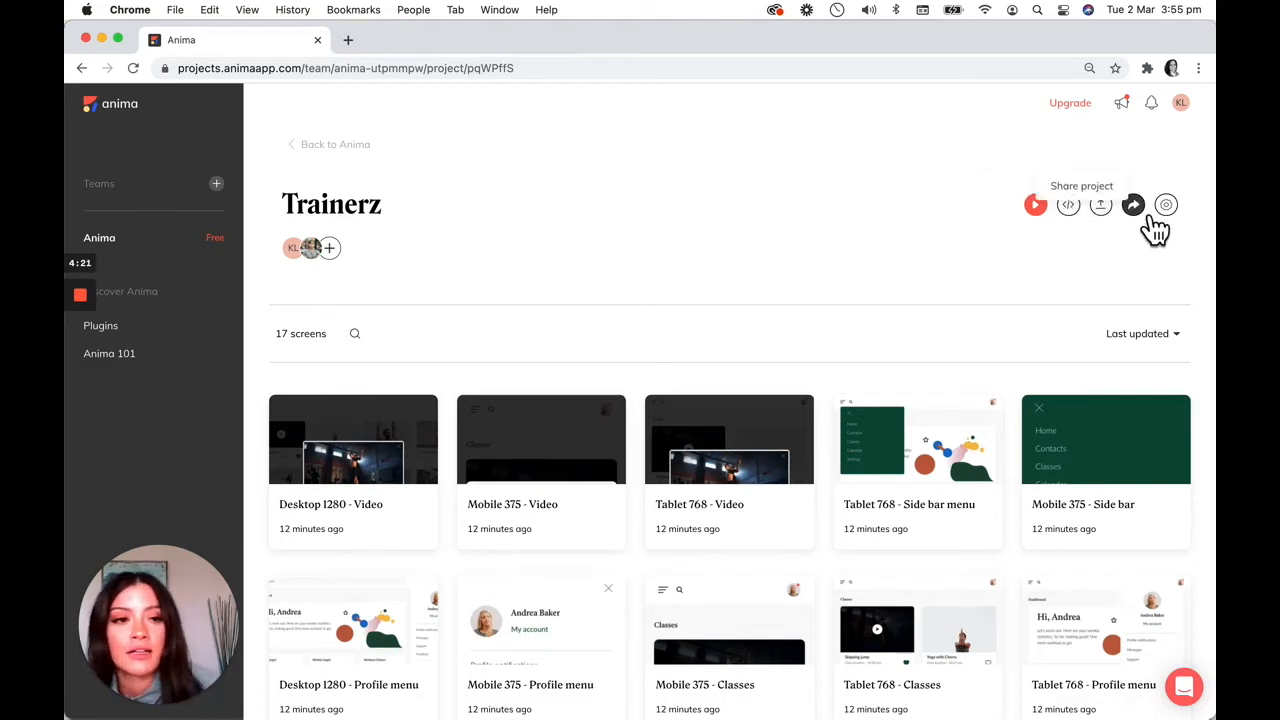
# Bring up the Trainerz share dialog and view the Invite to project guest option.
pyautogui.click(1132, 204)
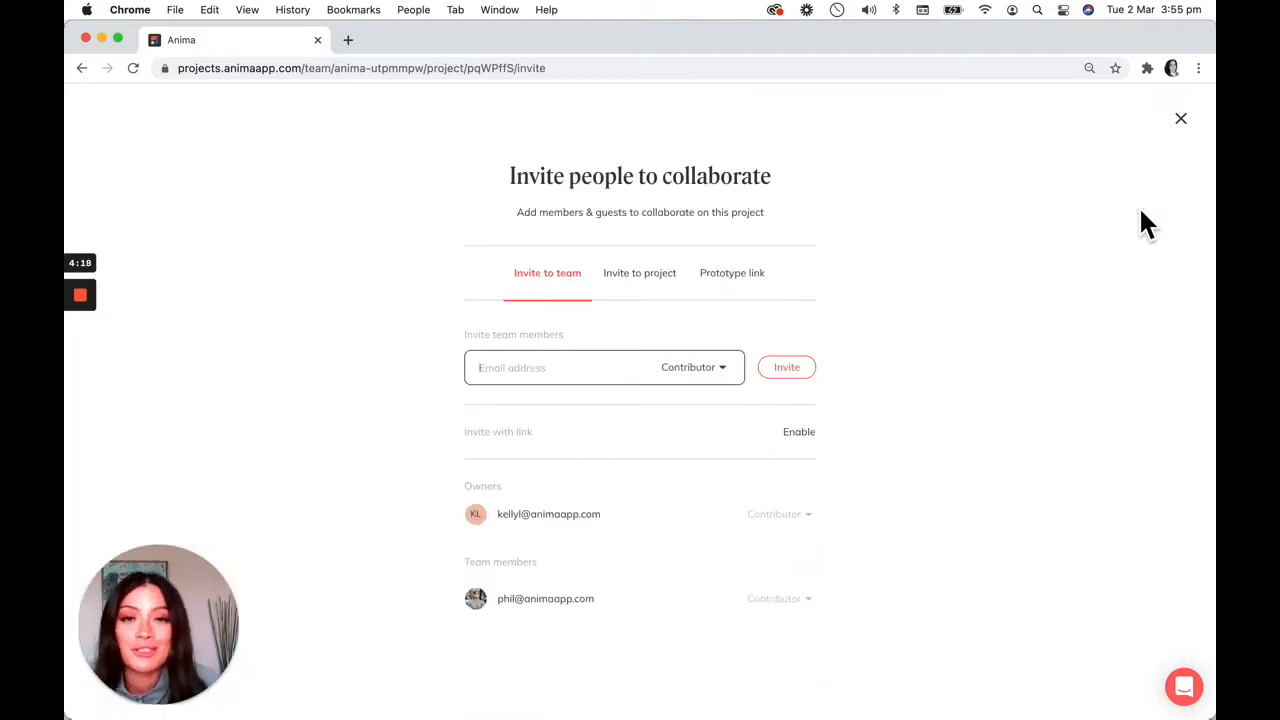
pyautogui.moveTo(580, 290)
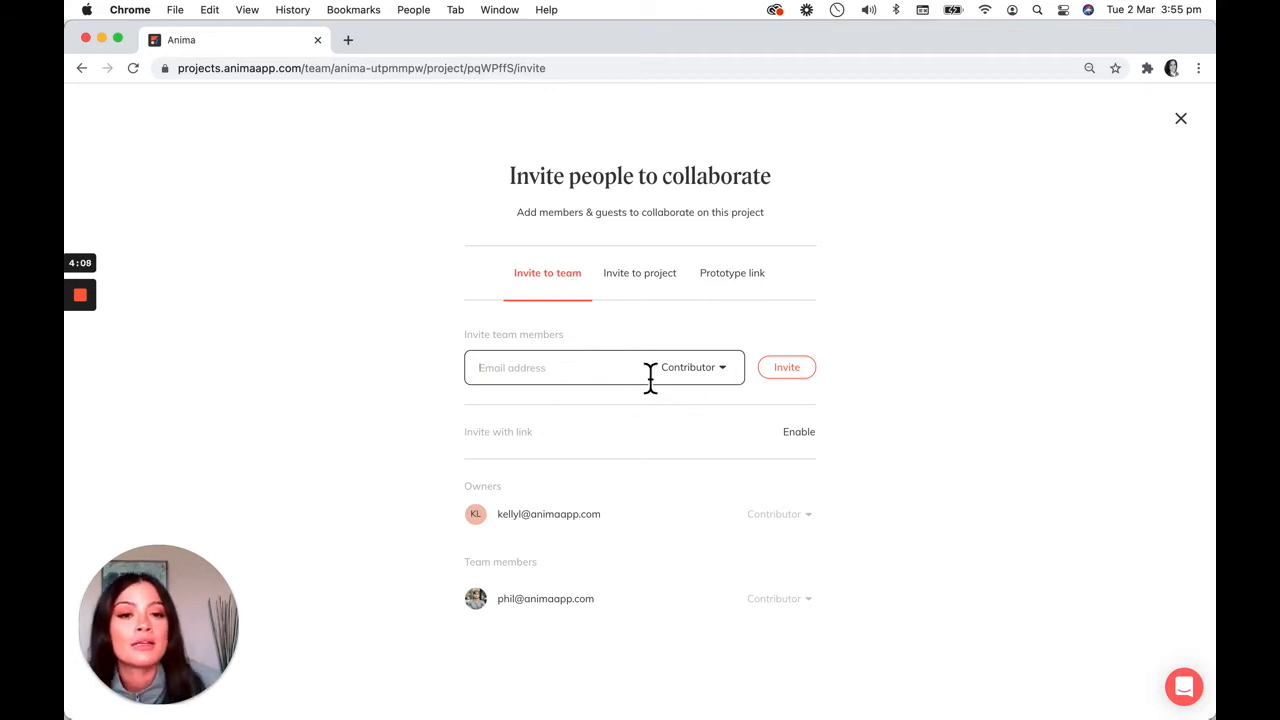
pyautogui.moveTo(770, 390)
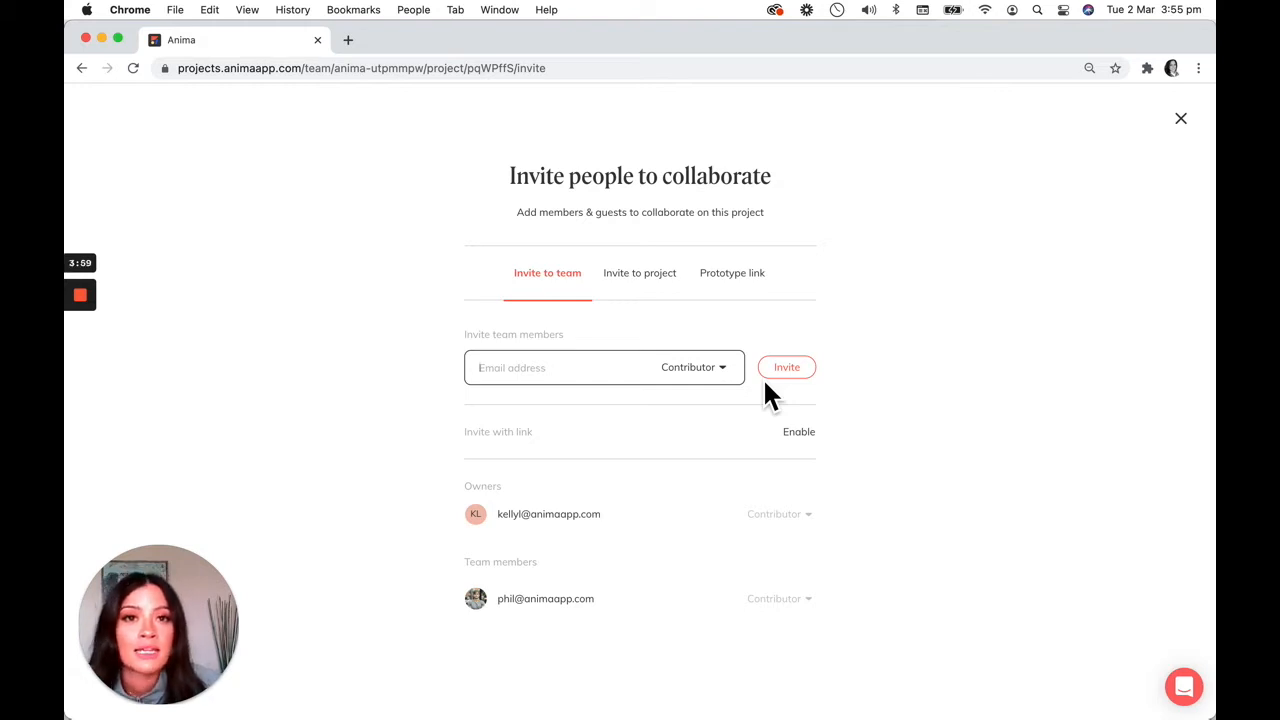
pyautogui.moveTo(656, 296)
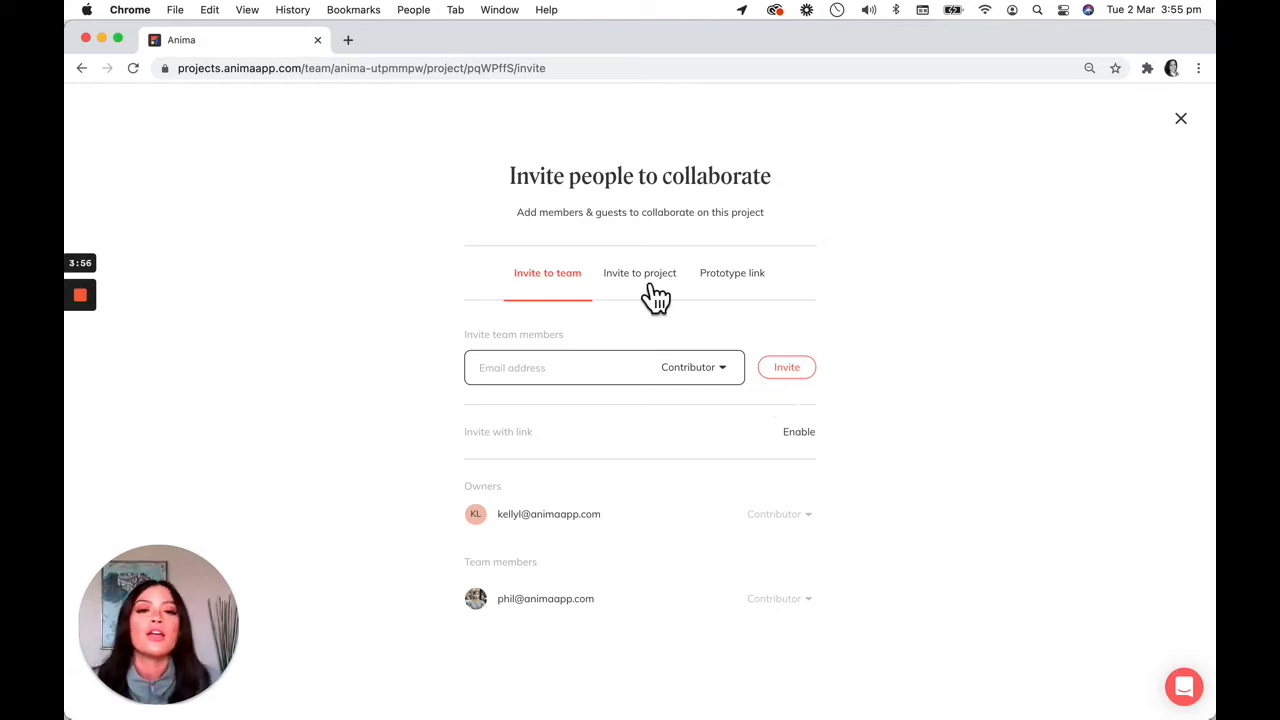
pyautogui.click(640, 272)
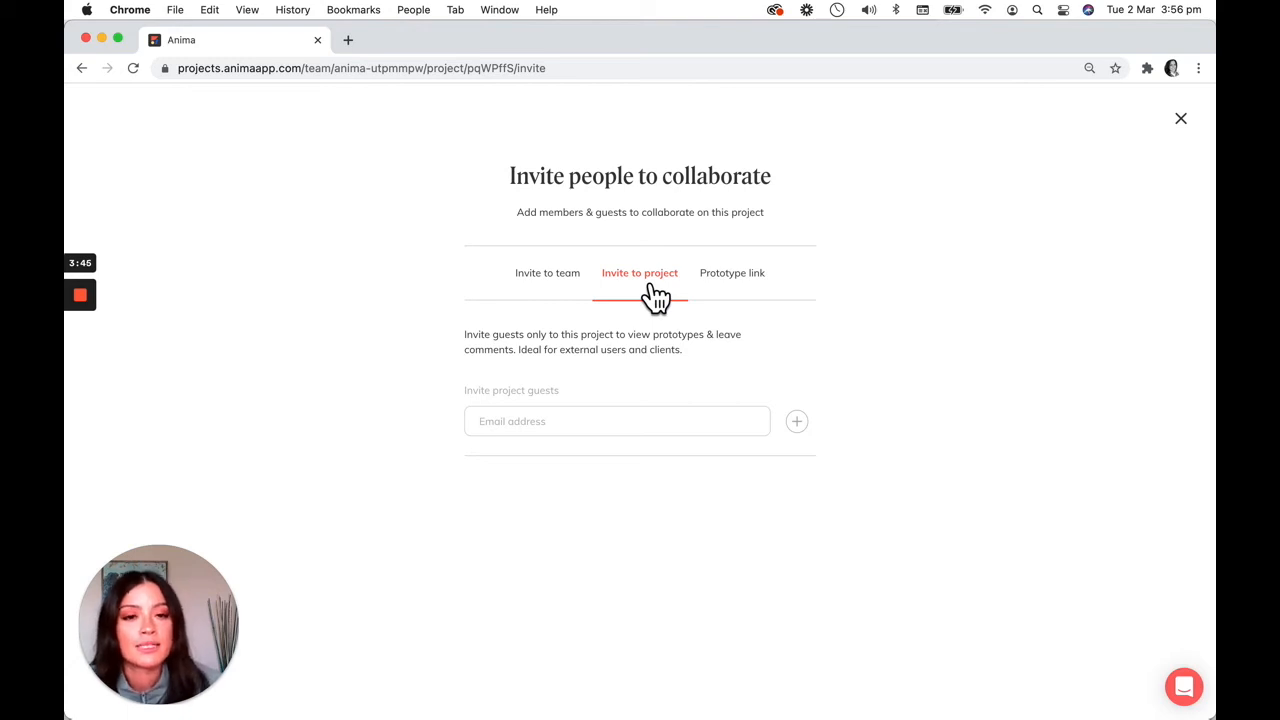
# Review the Prototype link toggles (hotspots, restart button, Anima interface on; password off), then close the dialog.
pyautogui.click(732, 272)
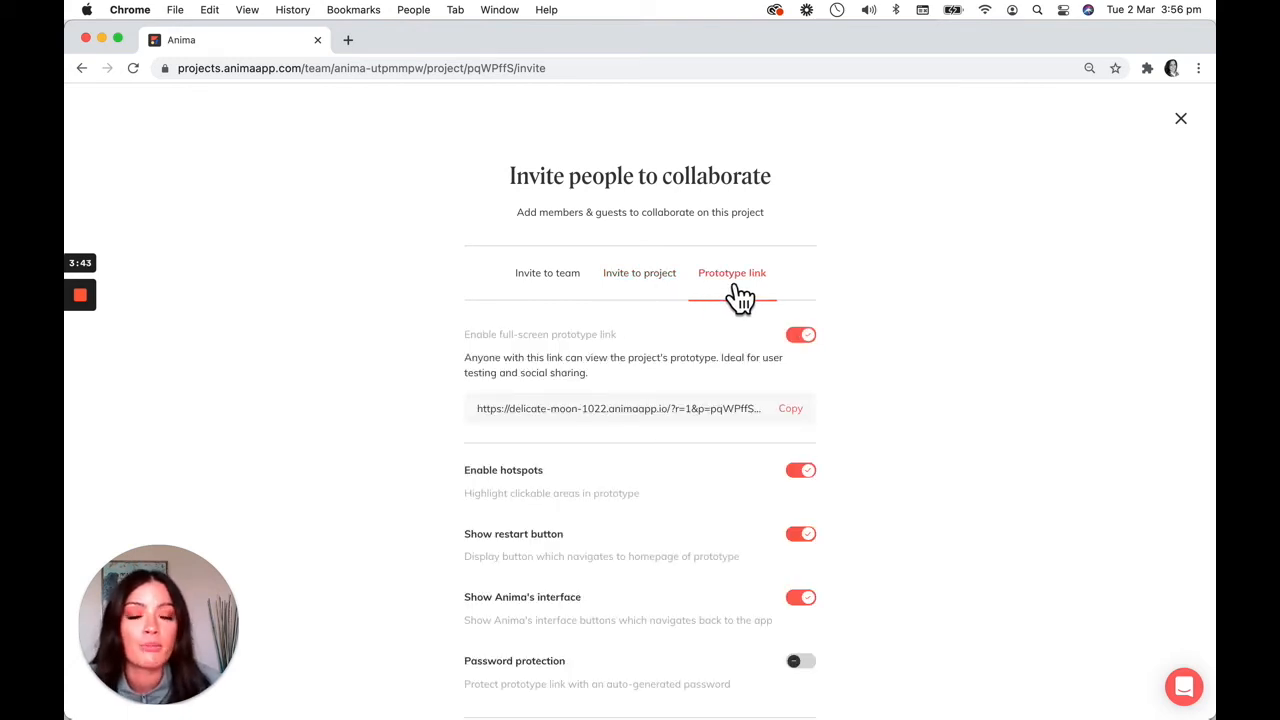
pyautogui.moveTo(784, 356)
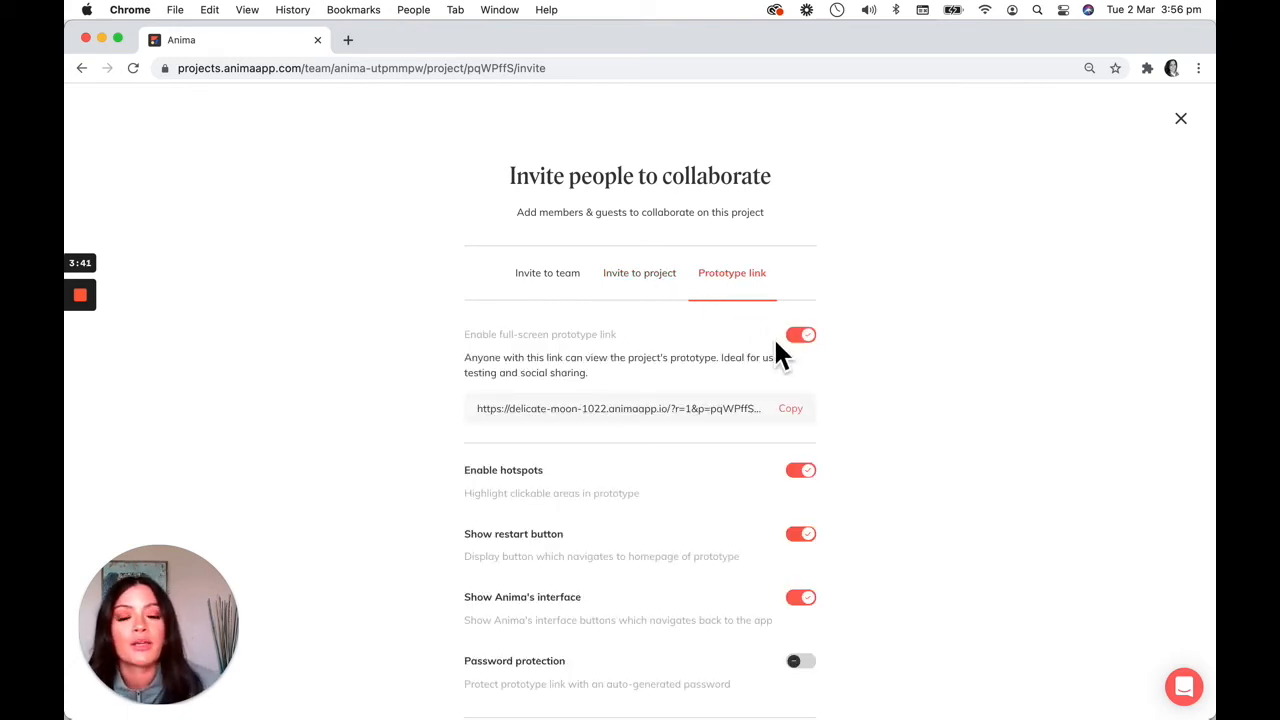
pyautogui.moveTo(724, 408)
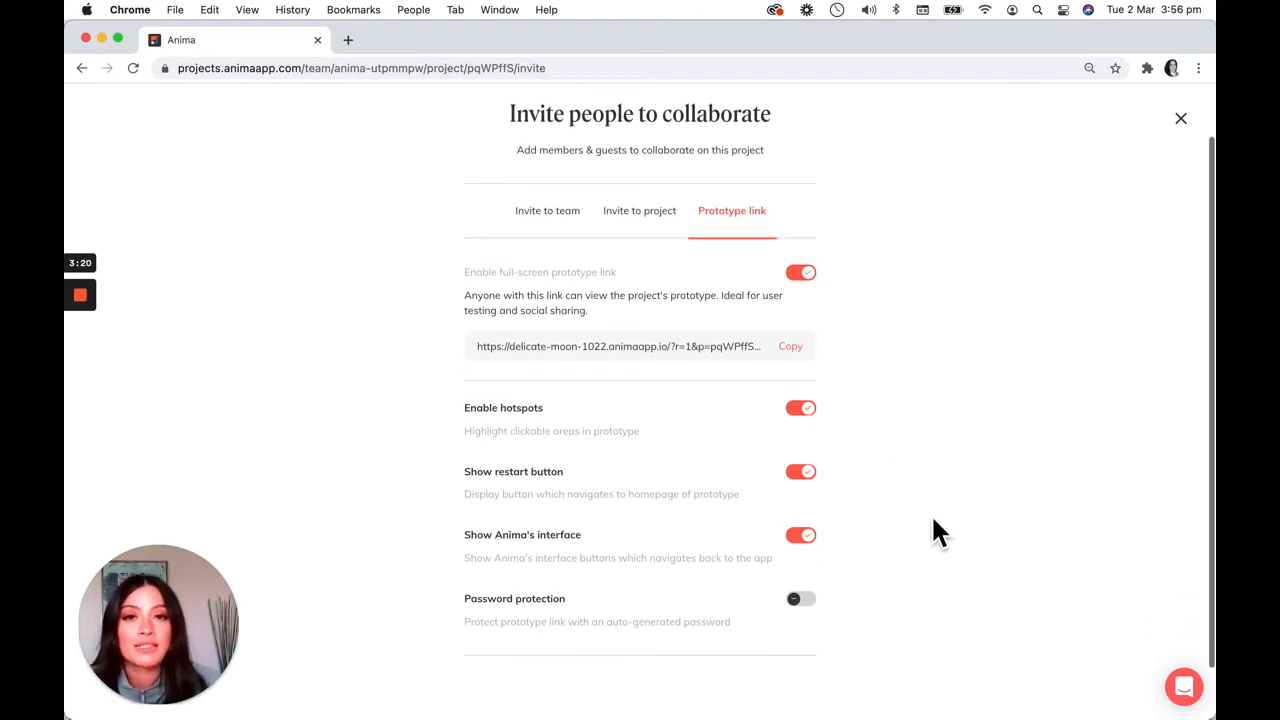
pyautogui.moveTo(588, 412)
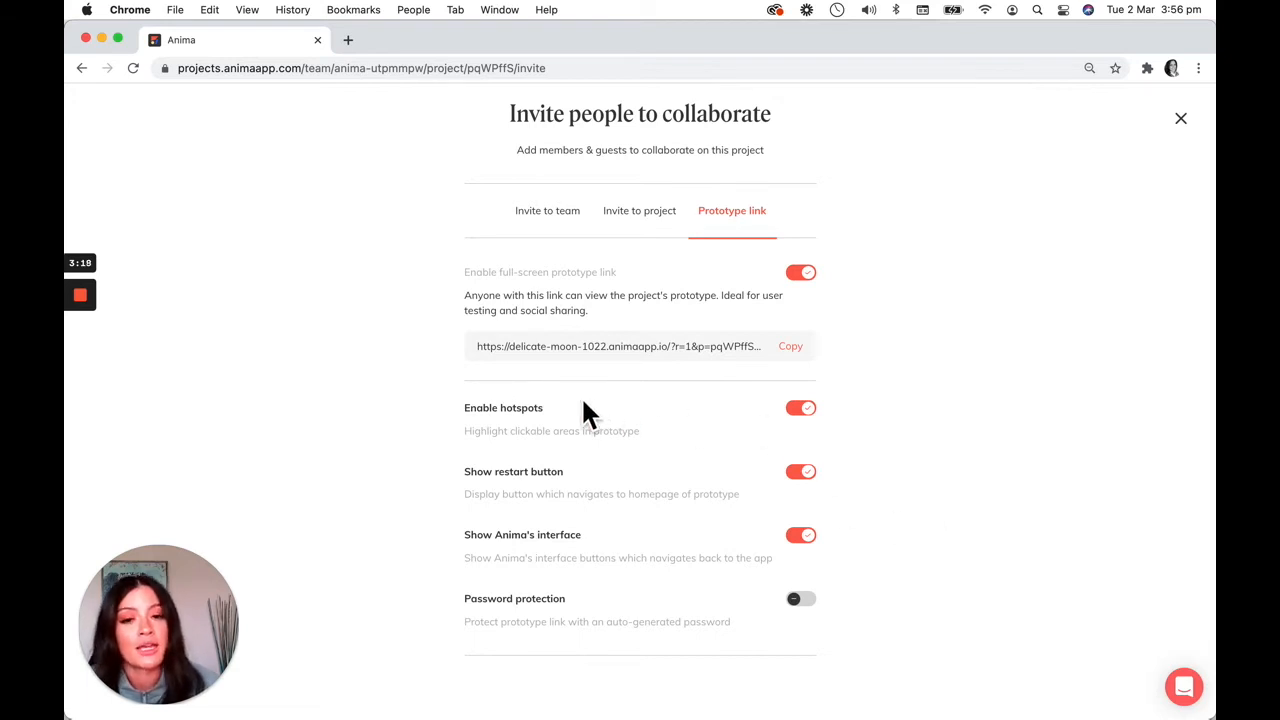
pyautogui.moveTo(696, 440)
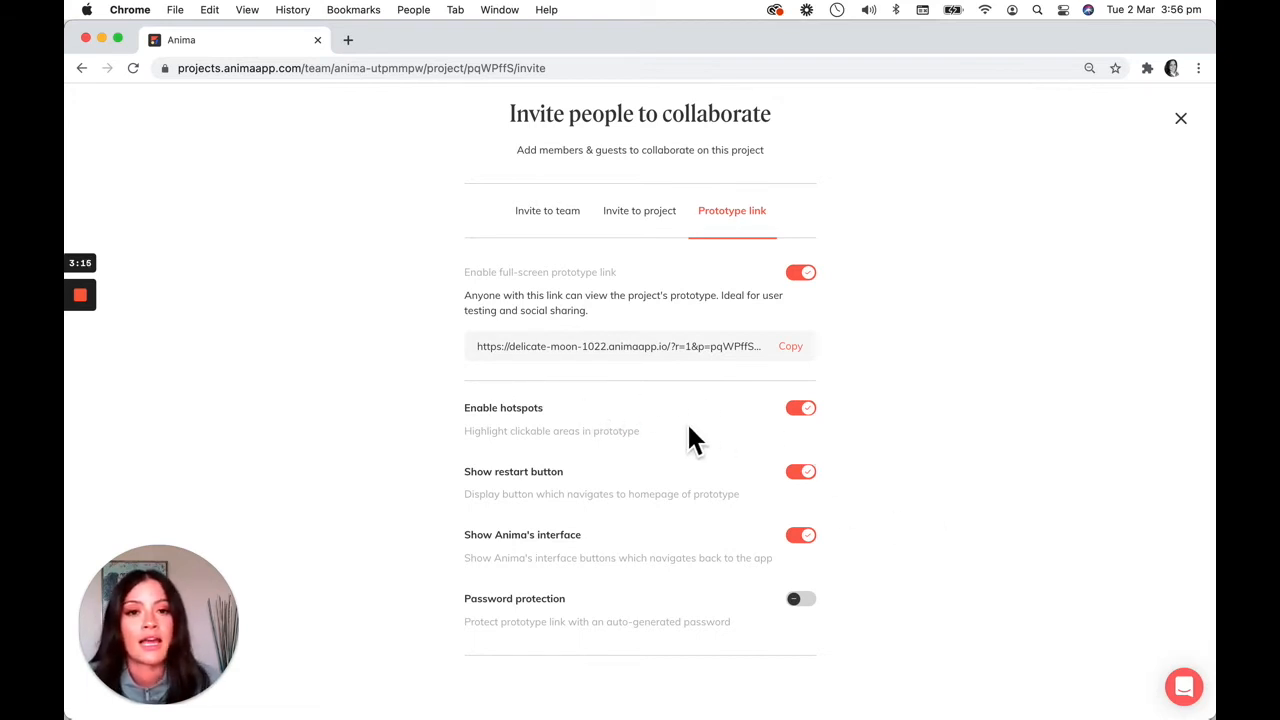
pyautogui.moveTo(476, 476)
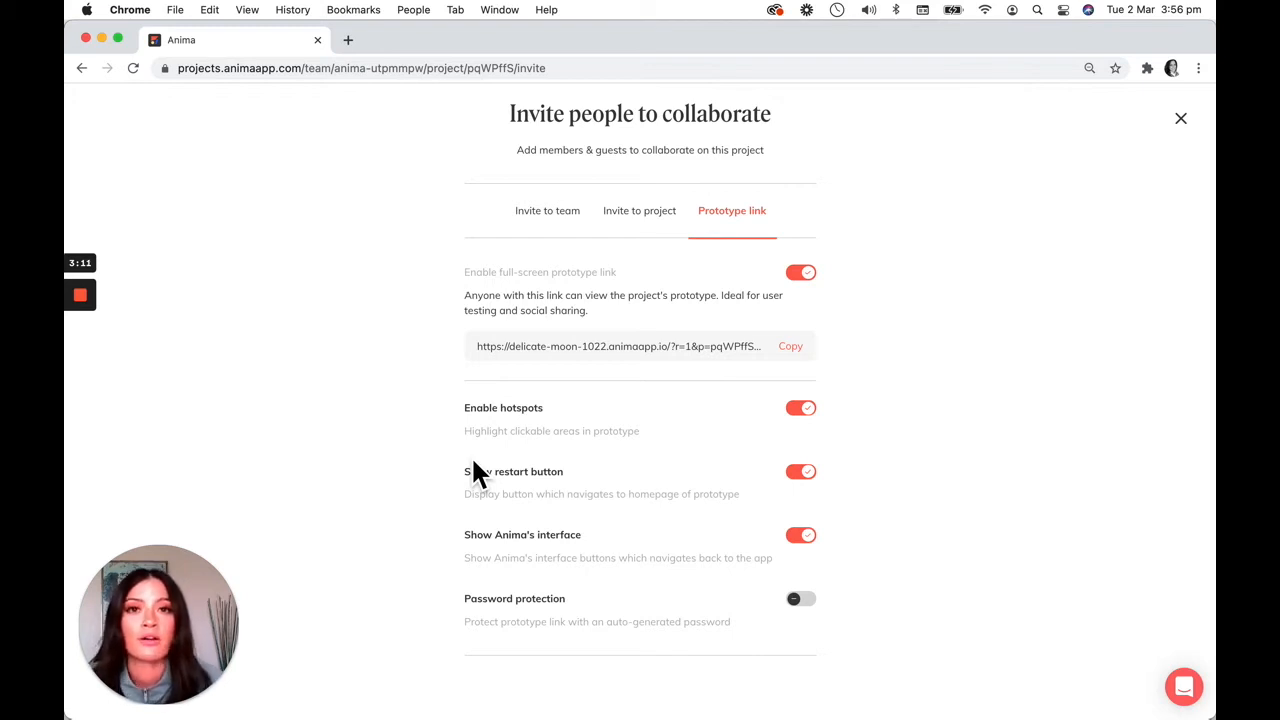
pyautogui.moveTo(528, 504)
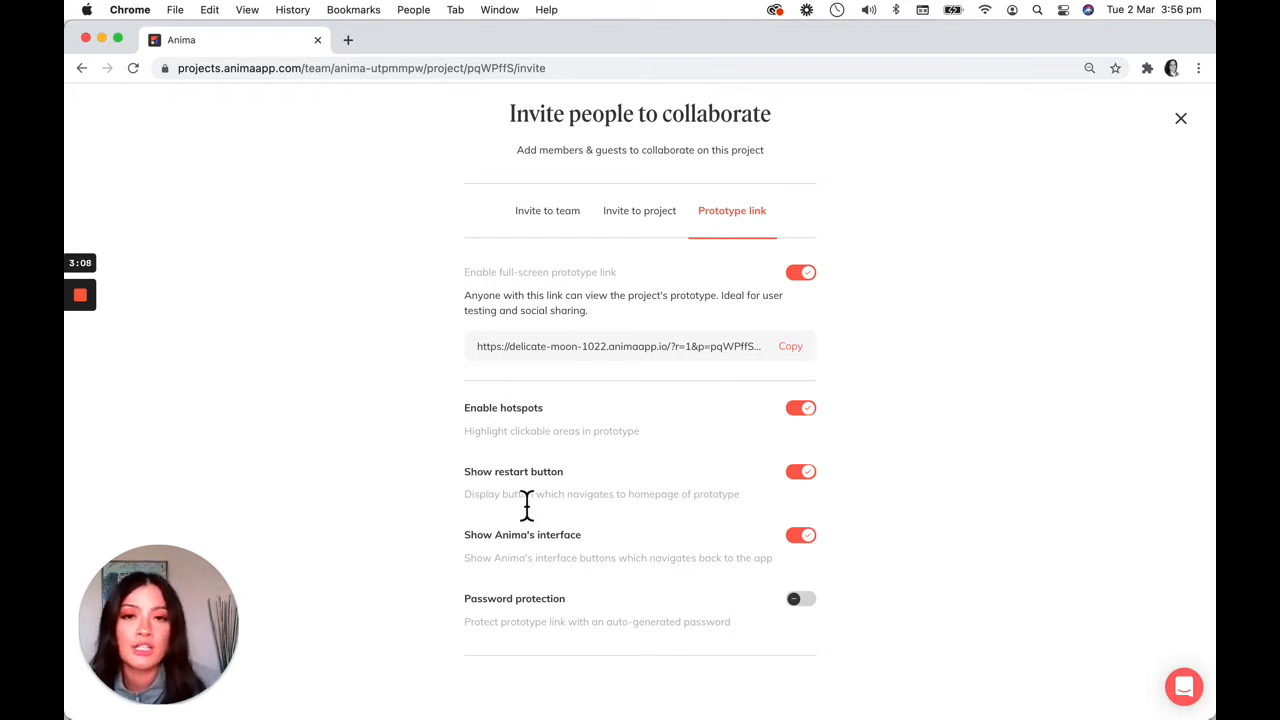
pyautogui.moveTo(878, 576)
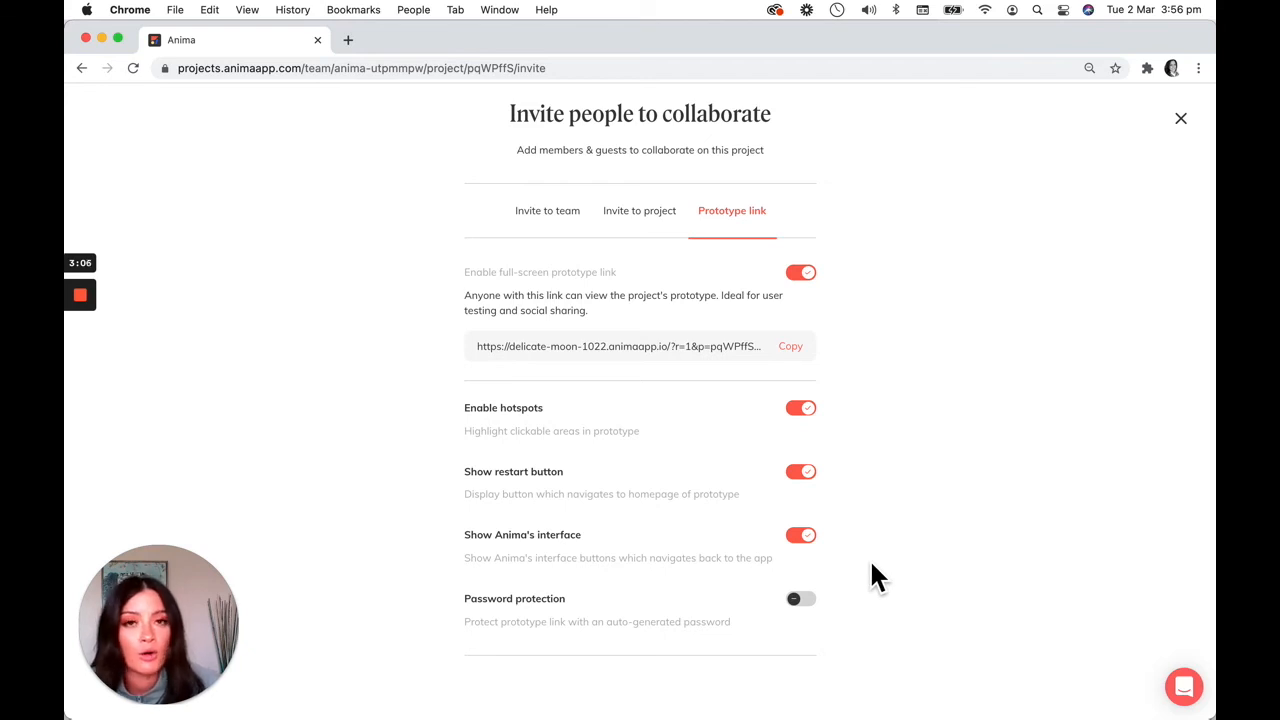
pyautogui.moveTo(390, 560)
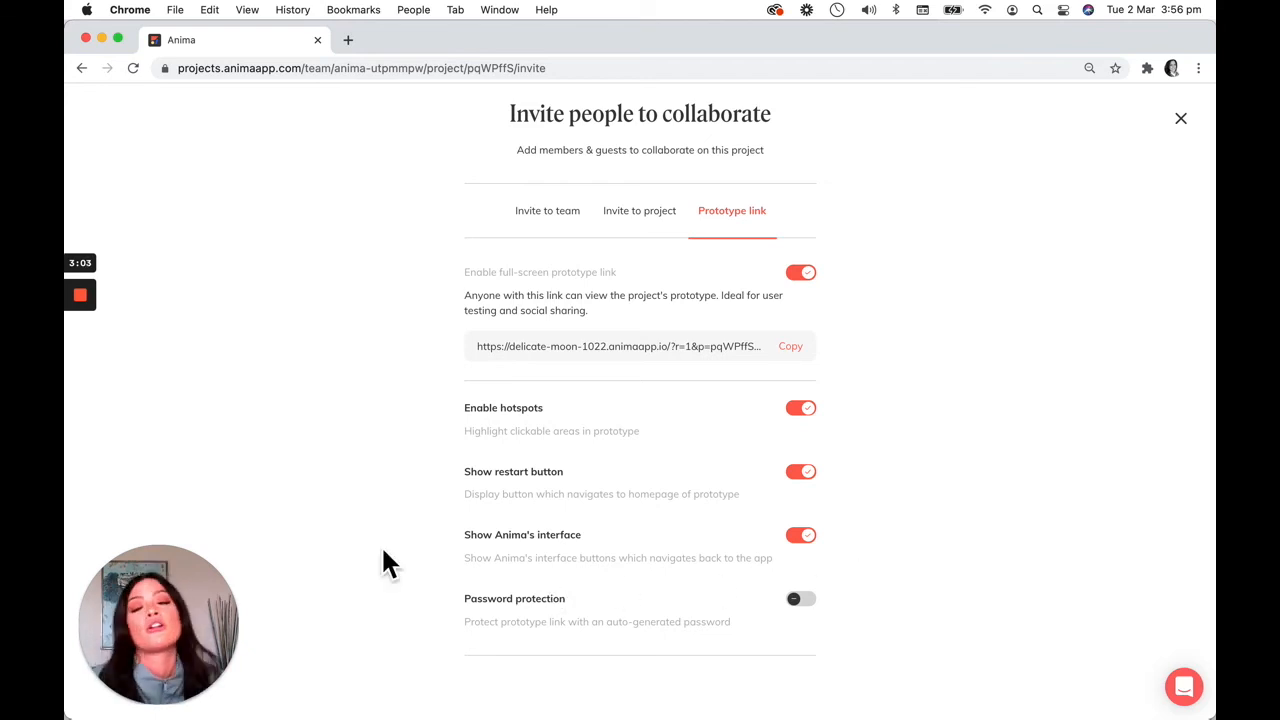
pyautogui.moveTo(538, 576)
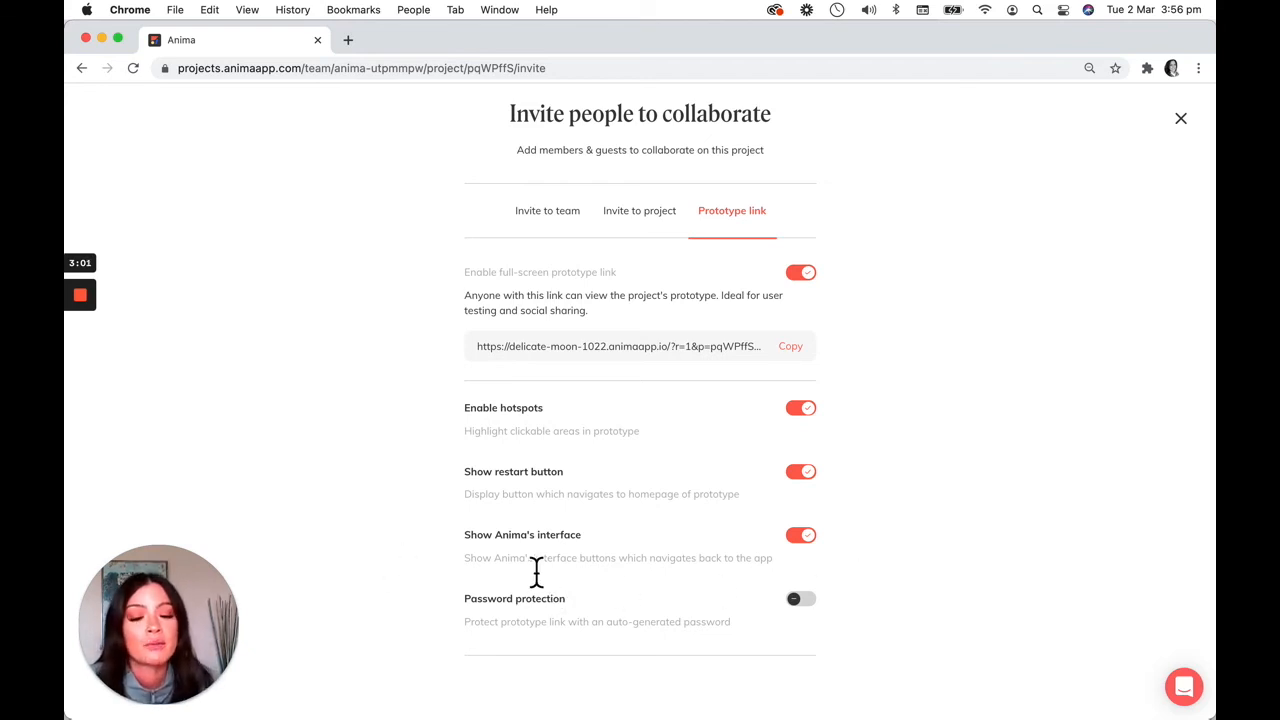
pyautogui.moveTo(510, 628)
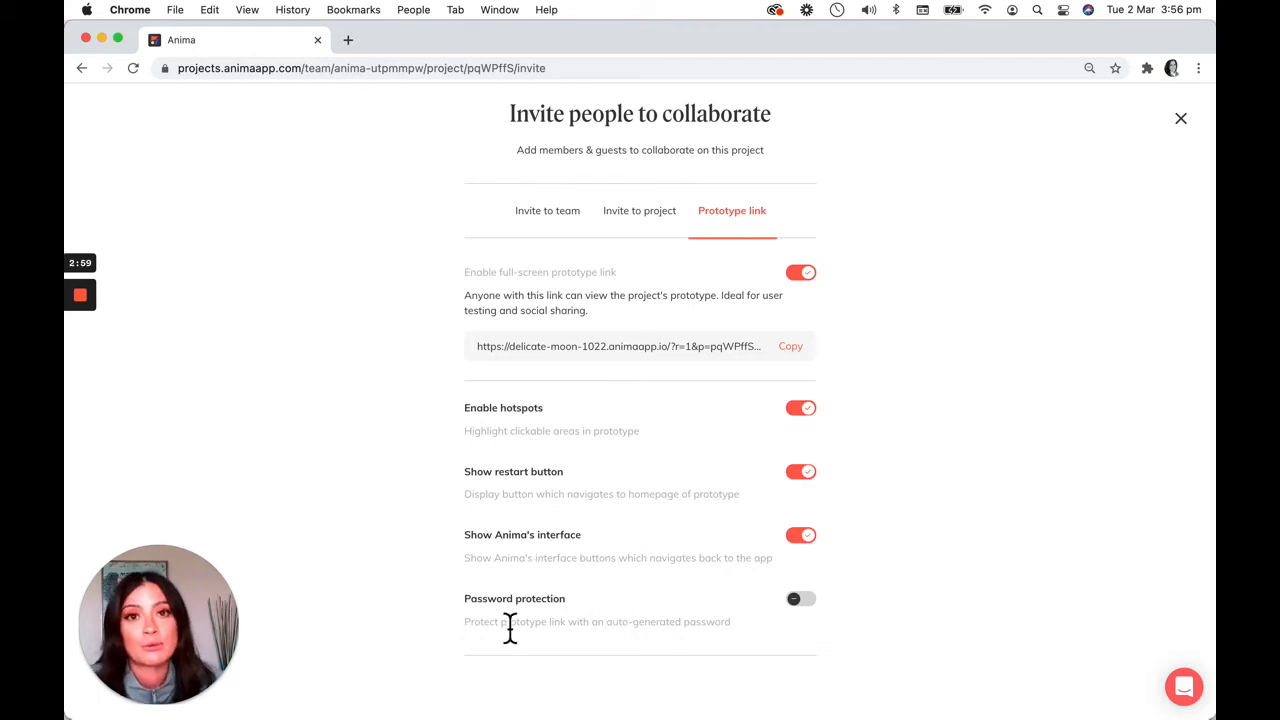
pyautogui.click(1180, 118)
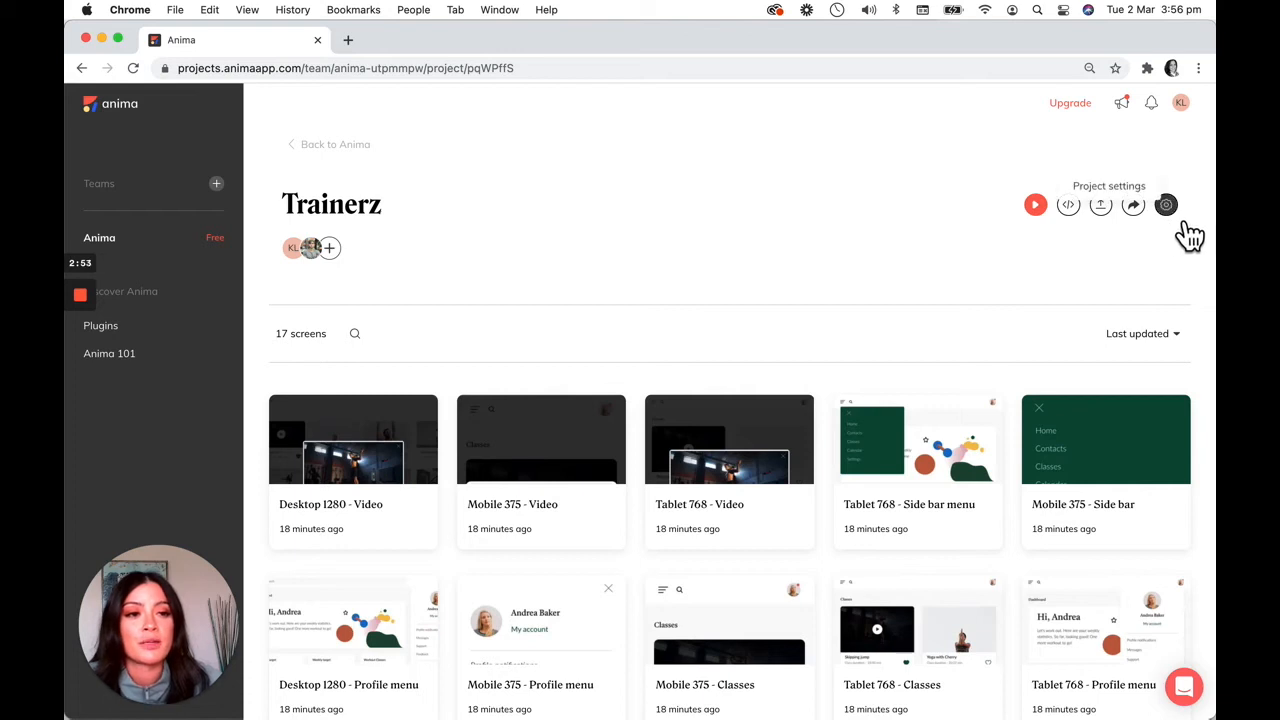
# Open Trainerz Project settings and move through the Guests and Prototype link tabs.
pyautogui.click(1166, 204)
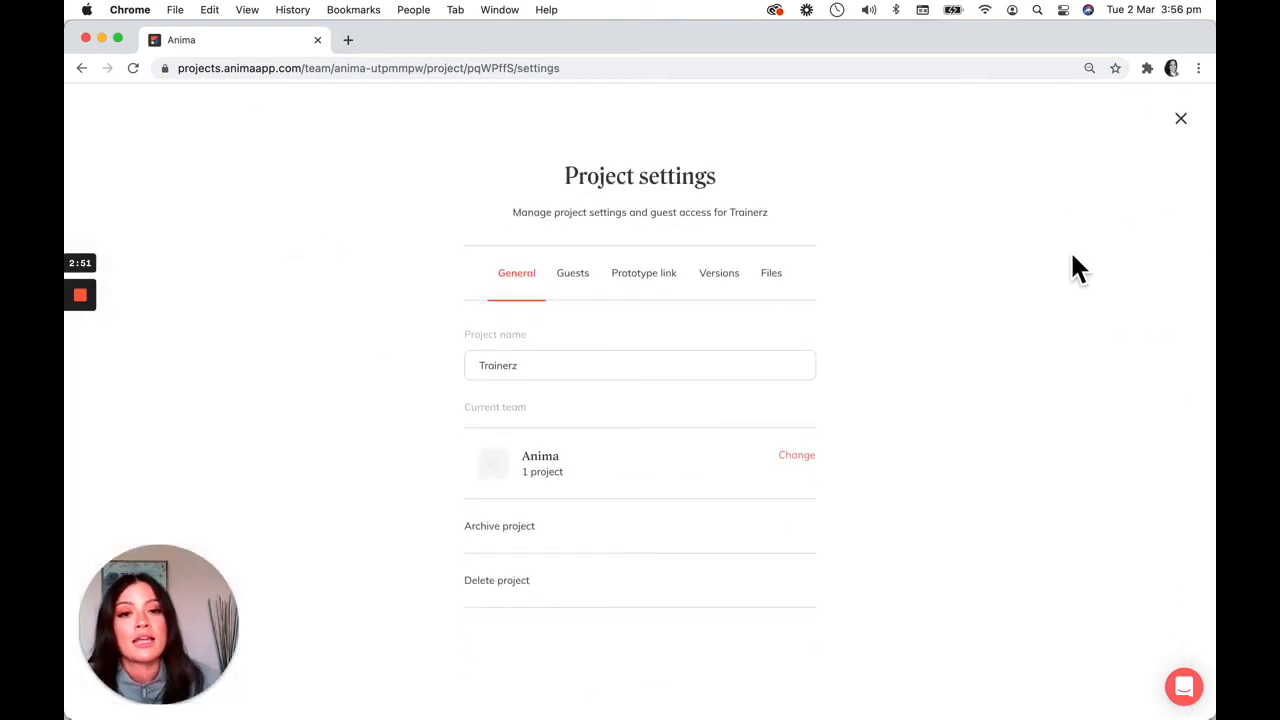
pyautogui.moveTo(1018, 304)
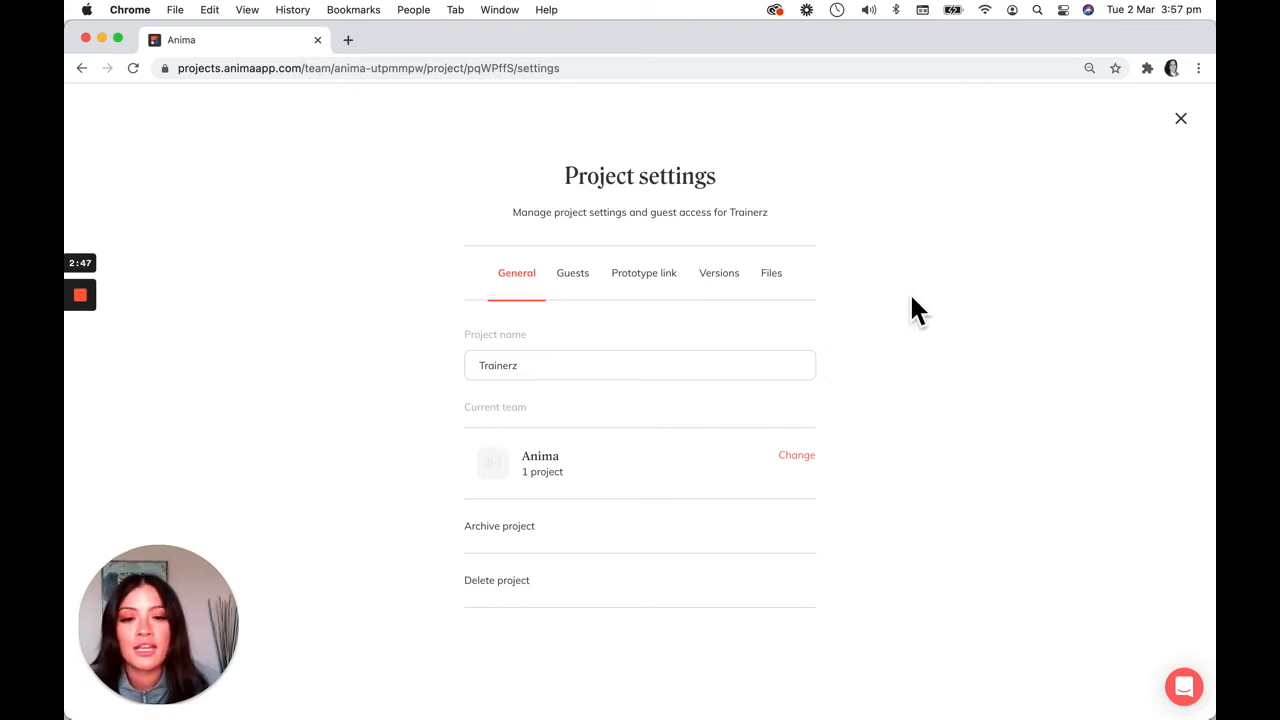
pyautogui.moveTo(512, 524)
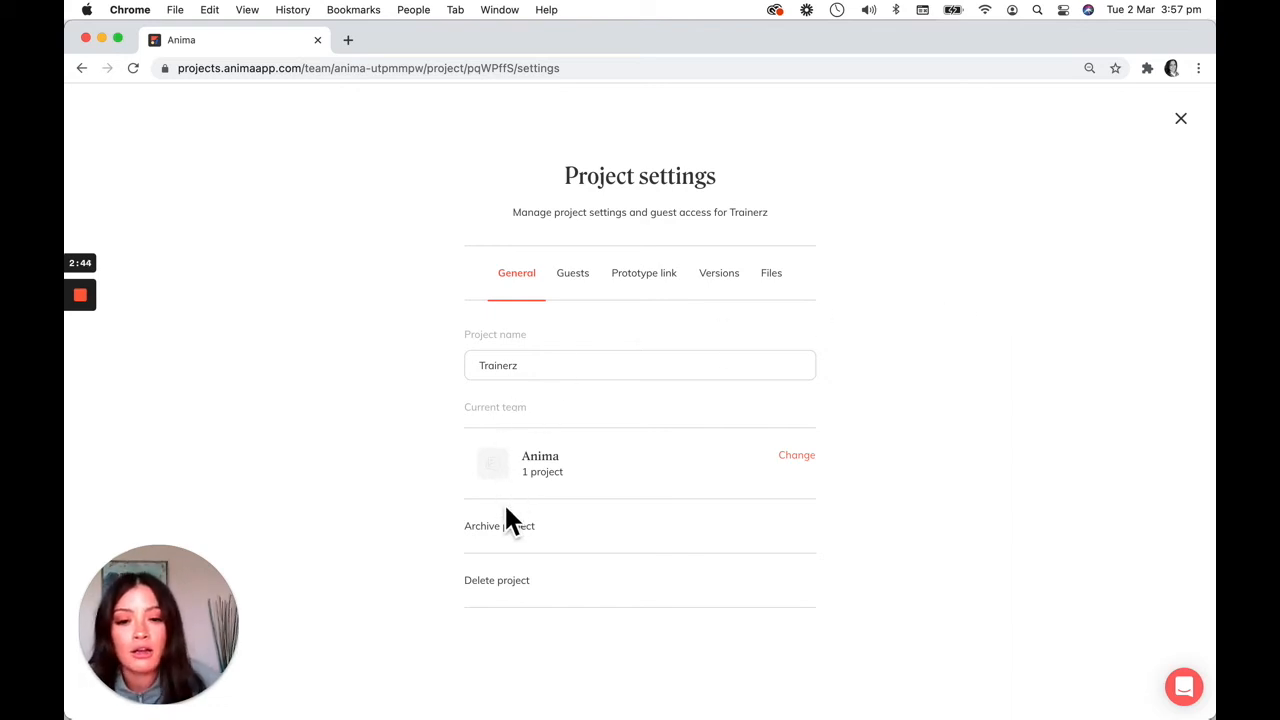
pyautogui.moveTo(524, 582)
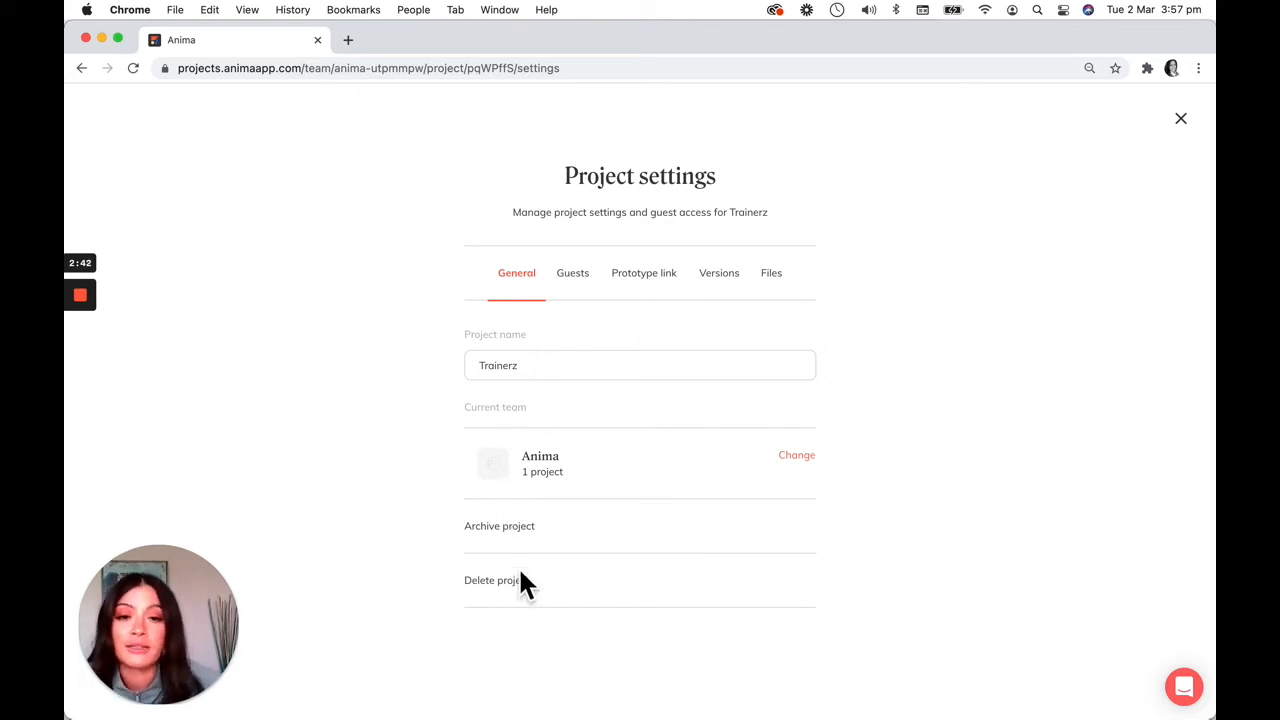
pyautogui.click(572, 272)
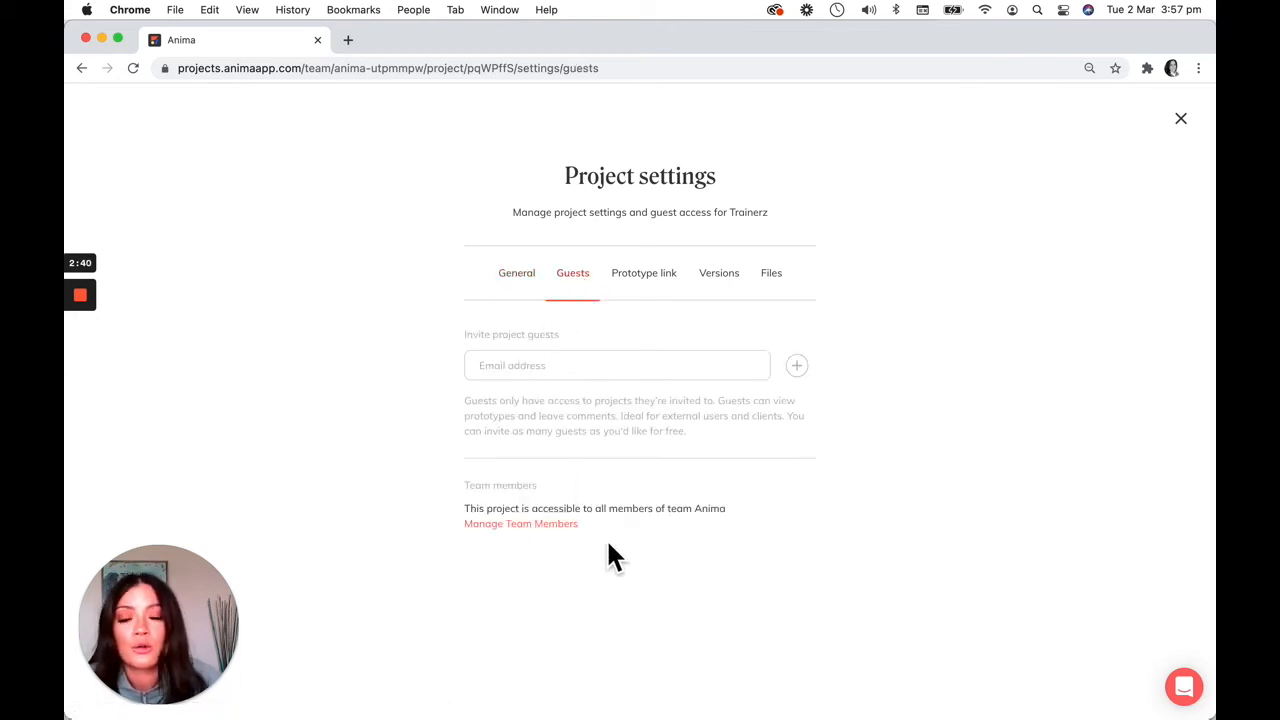
pyautogui.moveTo(592, 430)
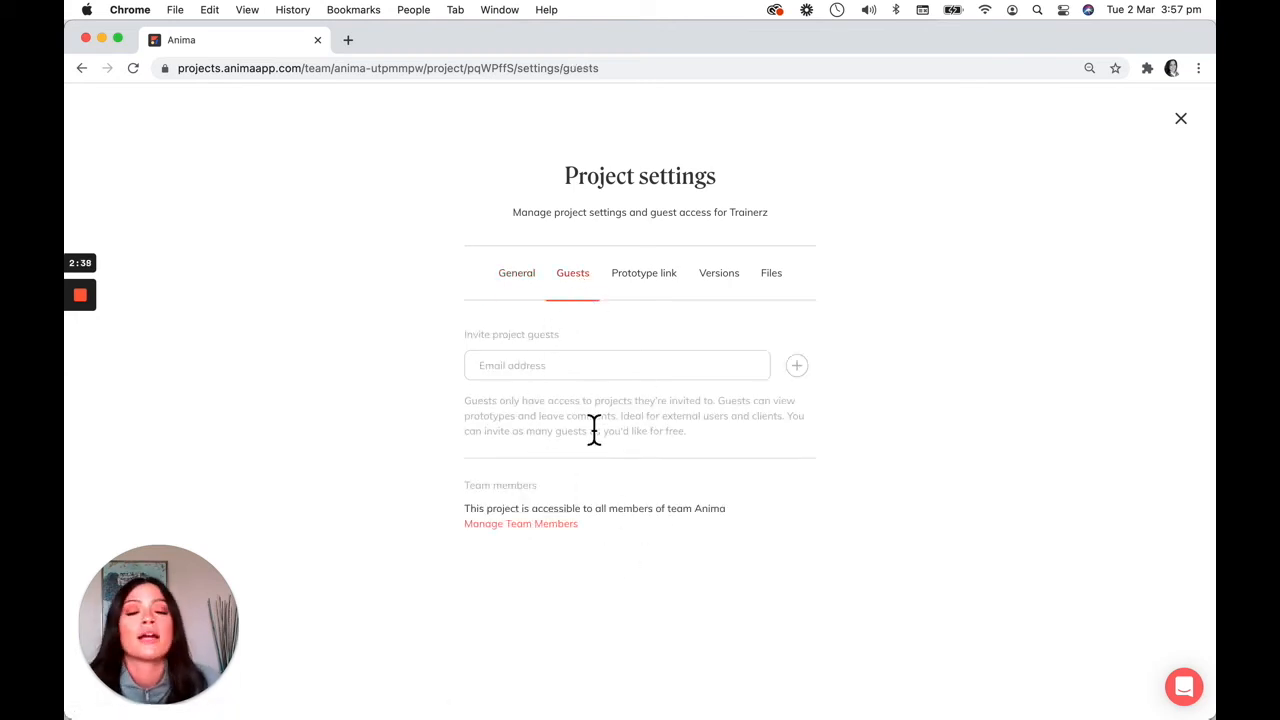
pyautogui.click(644, 272)
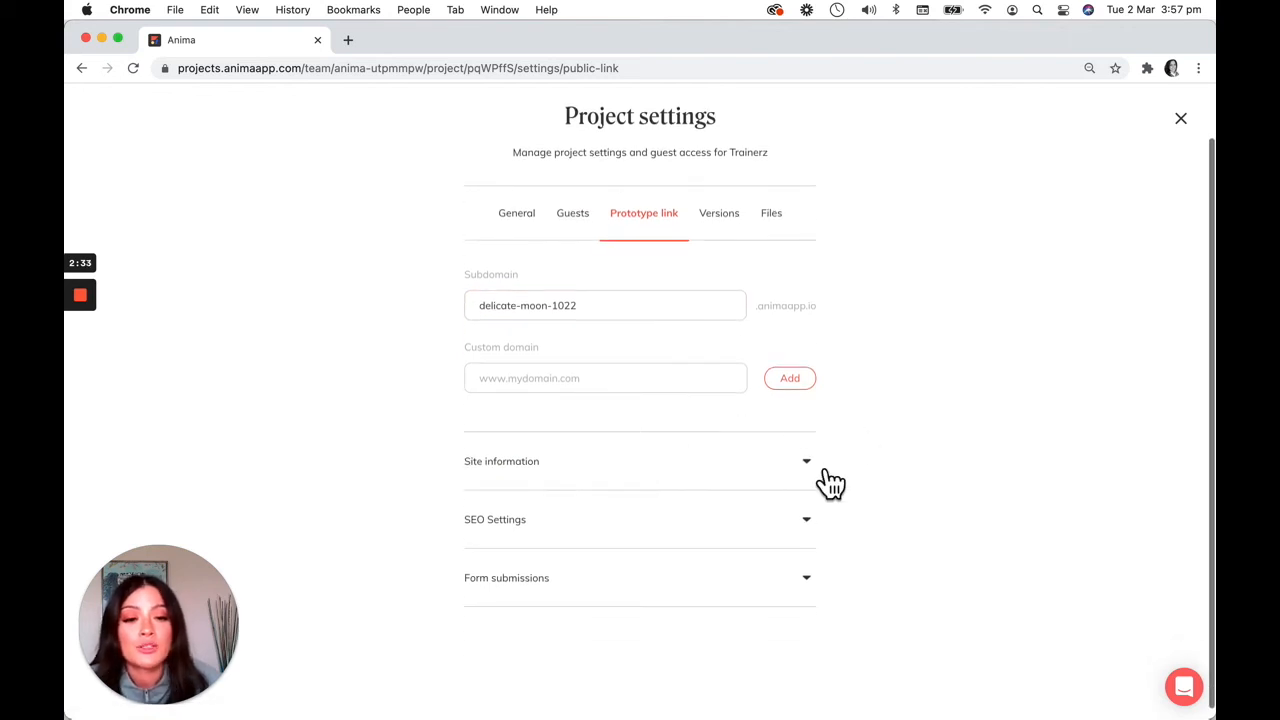
pyautogui.moveTo(824, 544)
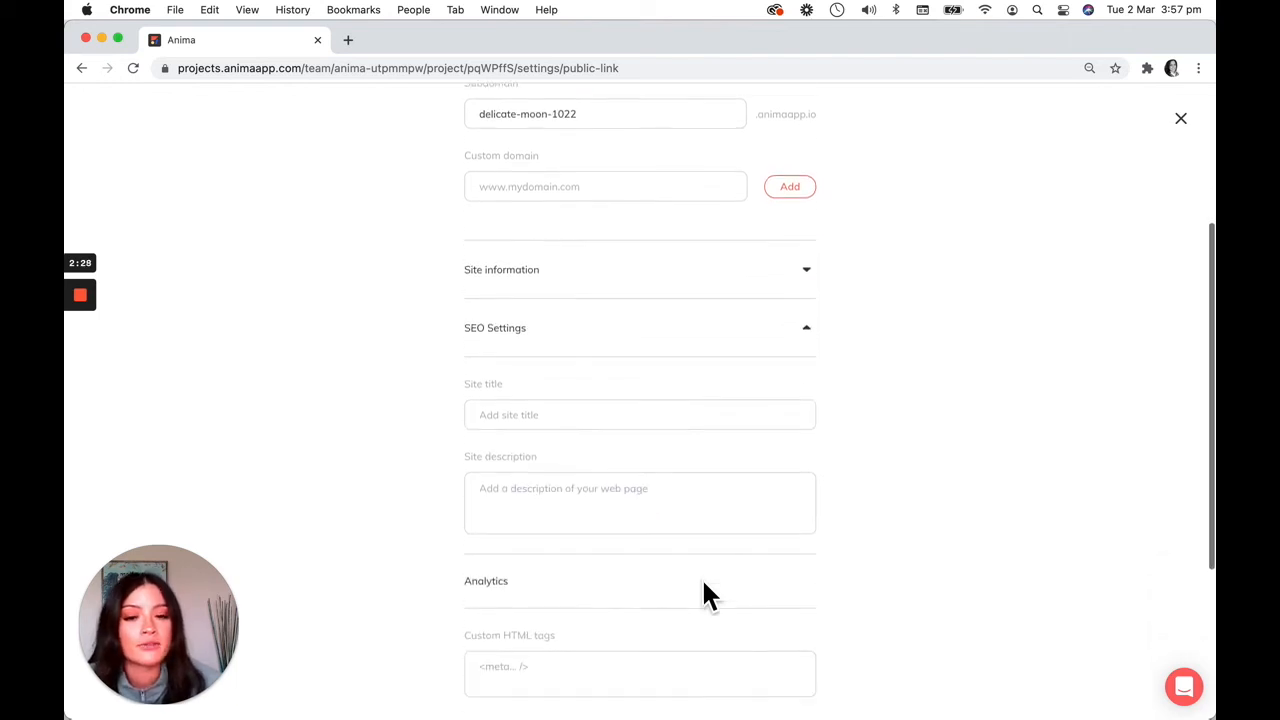
# Expand the Form submissions section under Prototype link, then view the Versions list with version 4 live.
pyautogui.scroll(-3)
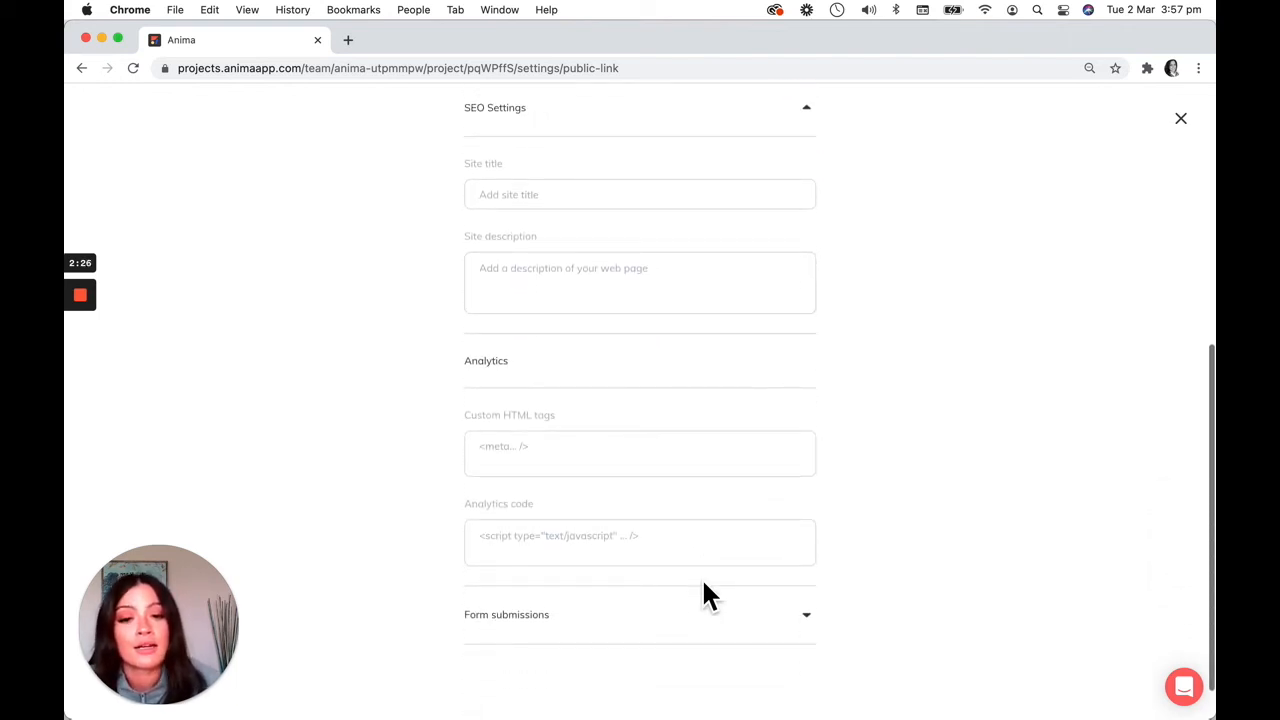
pyautogui.scroll(-3)
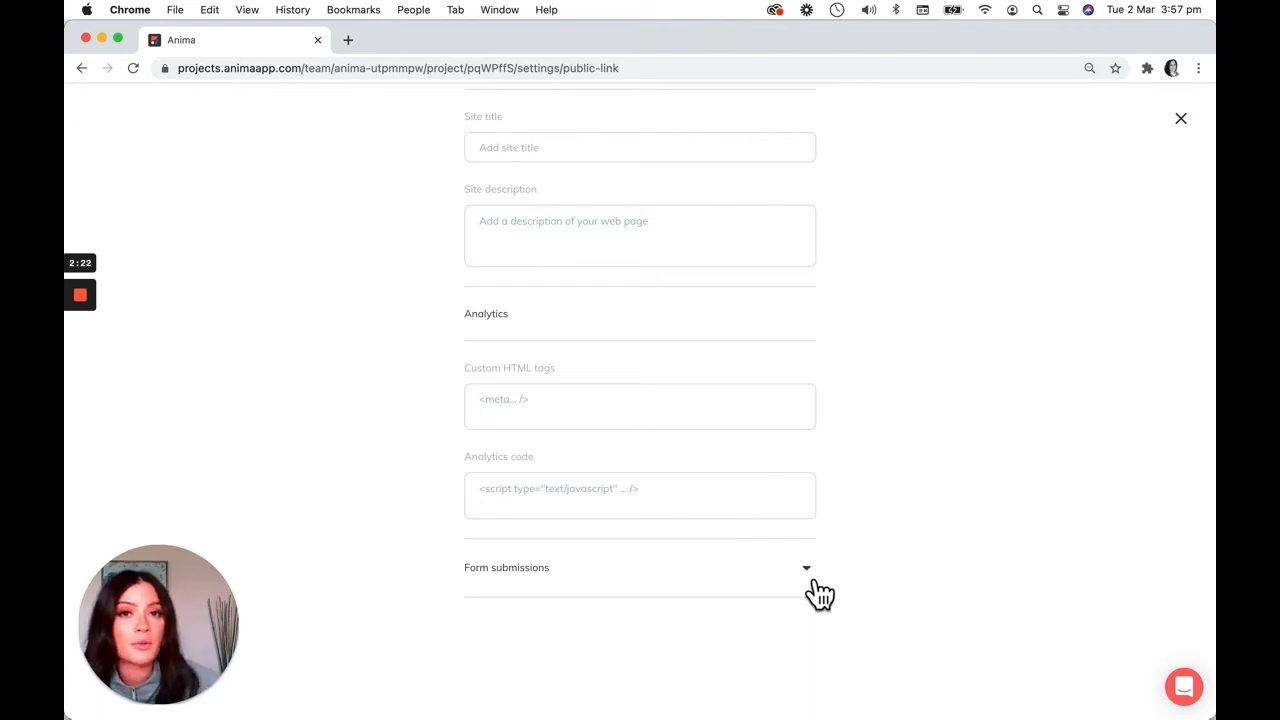
pyautogui.click(806, 568)
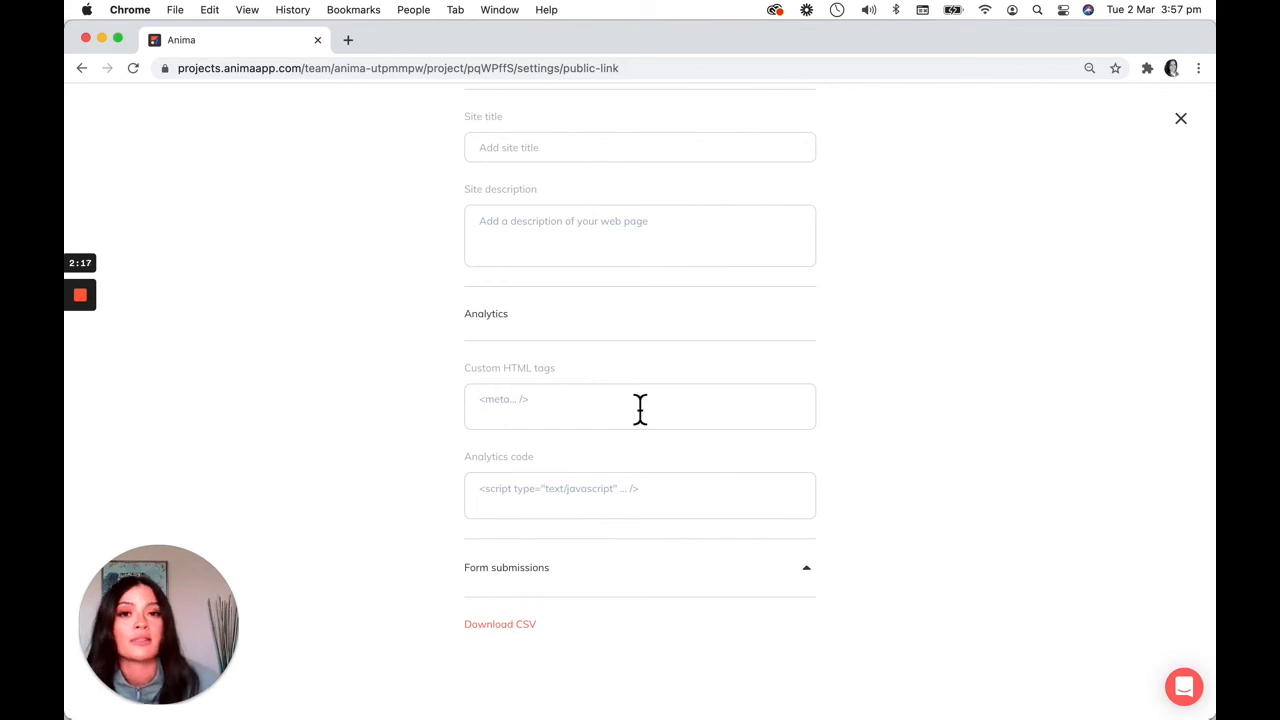
pyautogui.scroll(3)
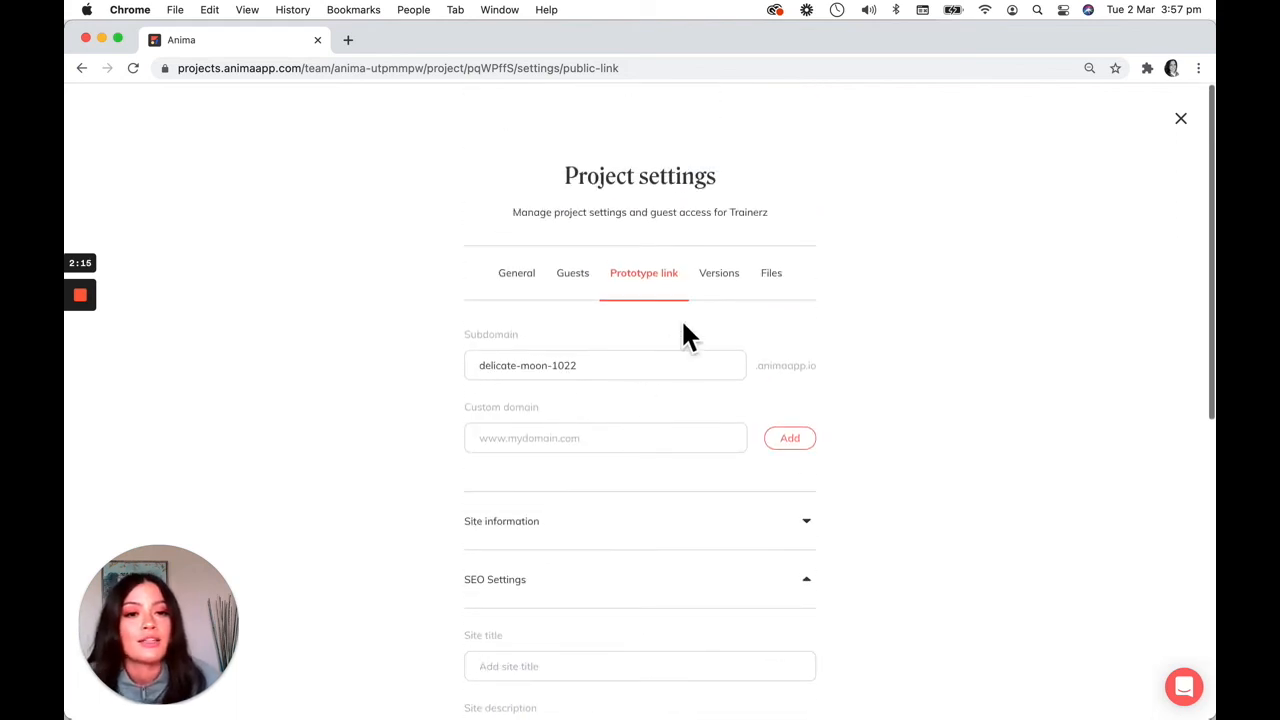
pyautogui.click(720, 272)
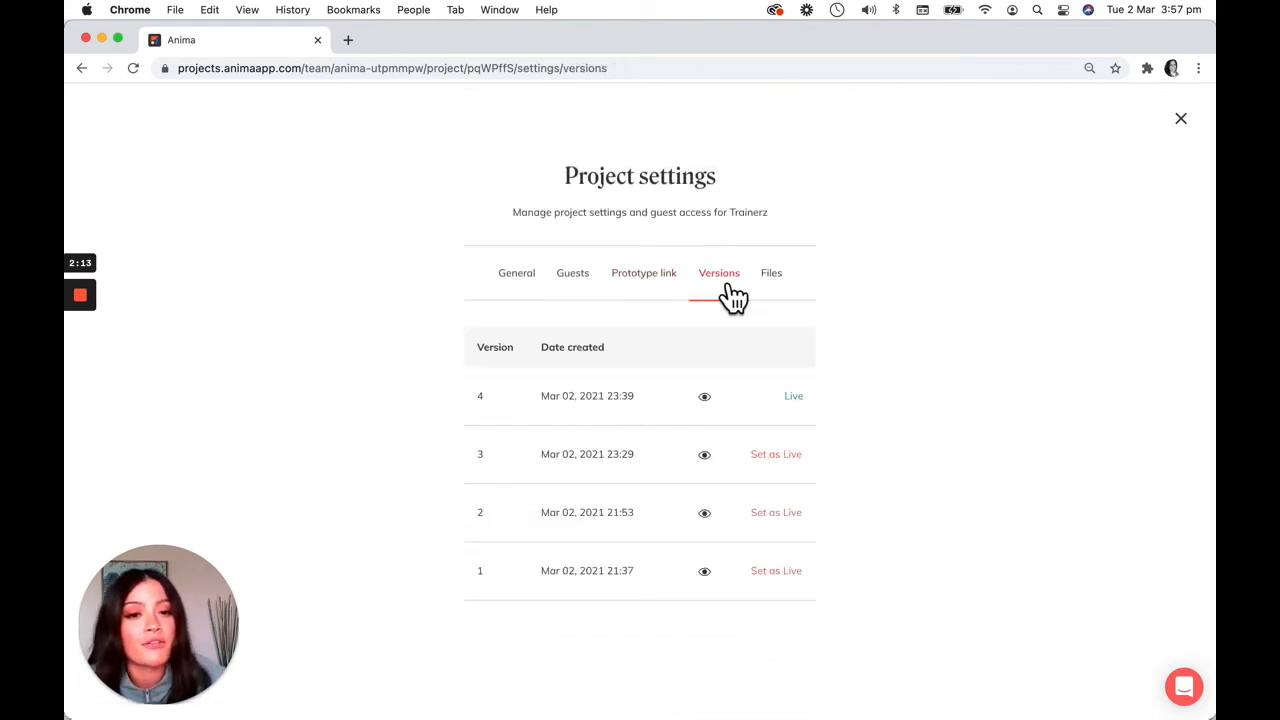
pyautogui.moveTo(644, 490)
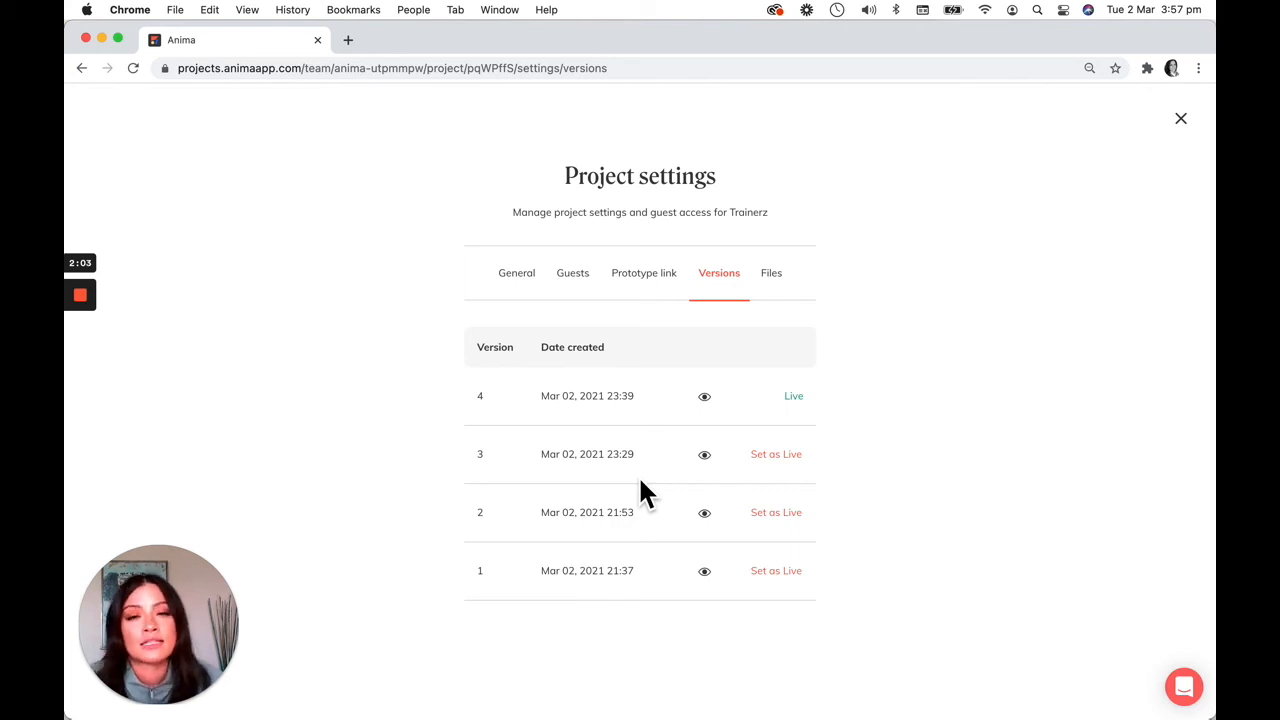
pyautogui.moveTo(660, 512)
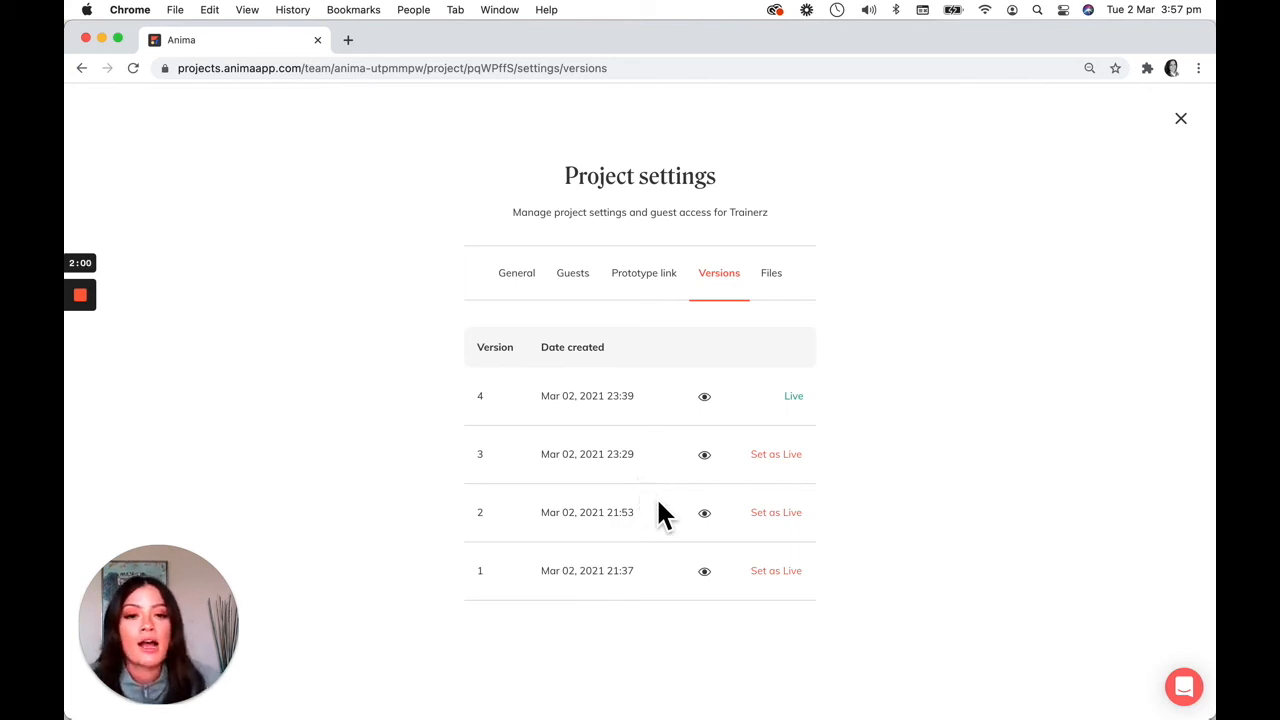
pyautogui.moveTo(640, 572)
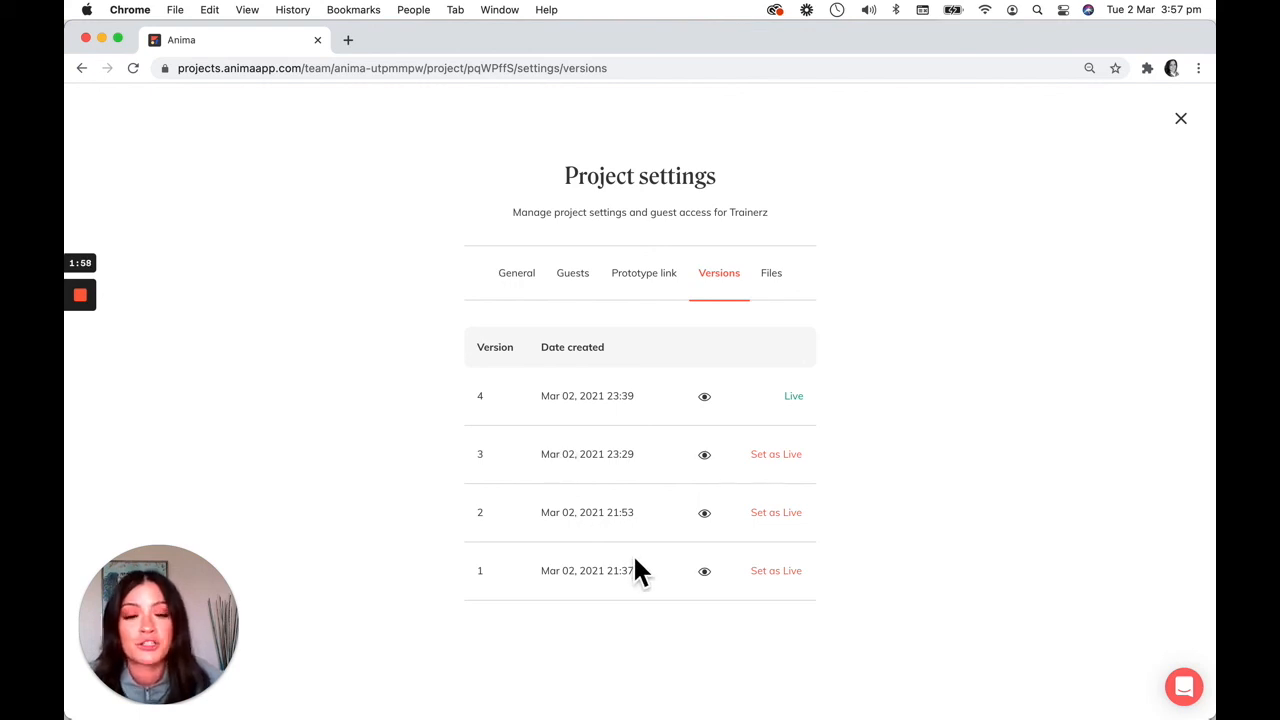
# View the Files tab's media and fonts, then close settings to return to the Trainerz project page.
pyautogui.click(772, 272)
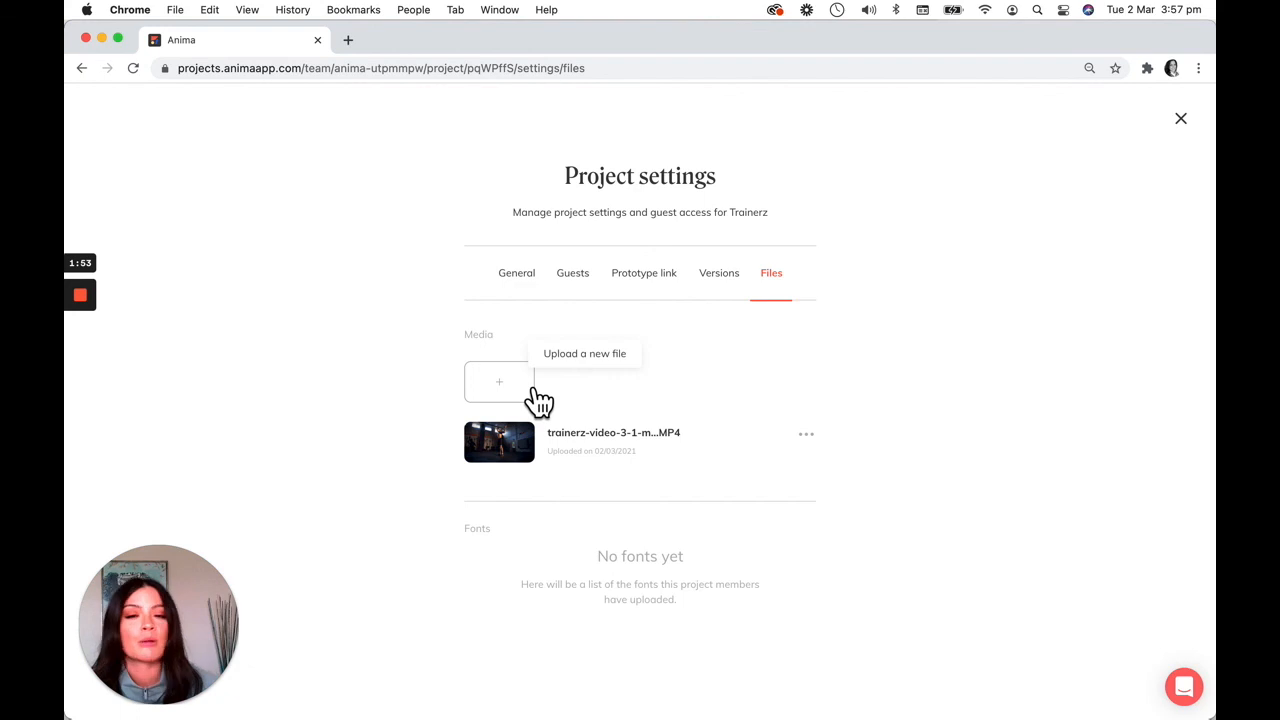
pyautogui.moveTo(610, 410)
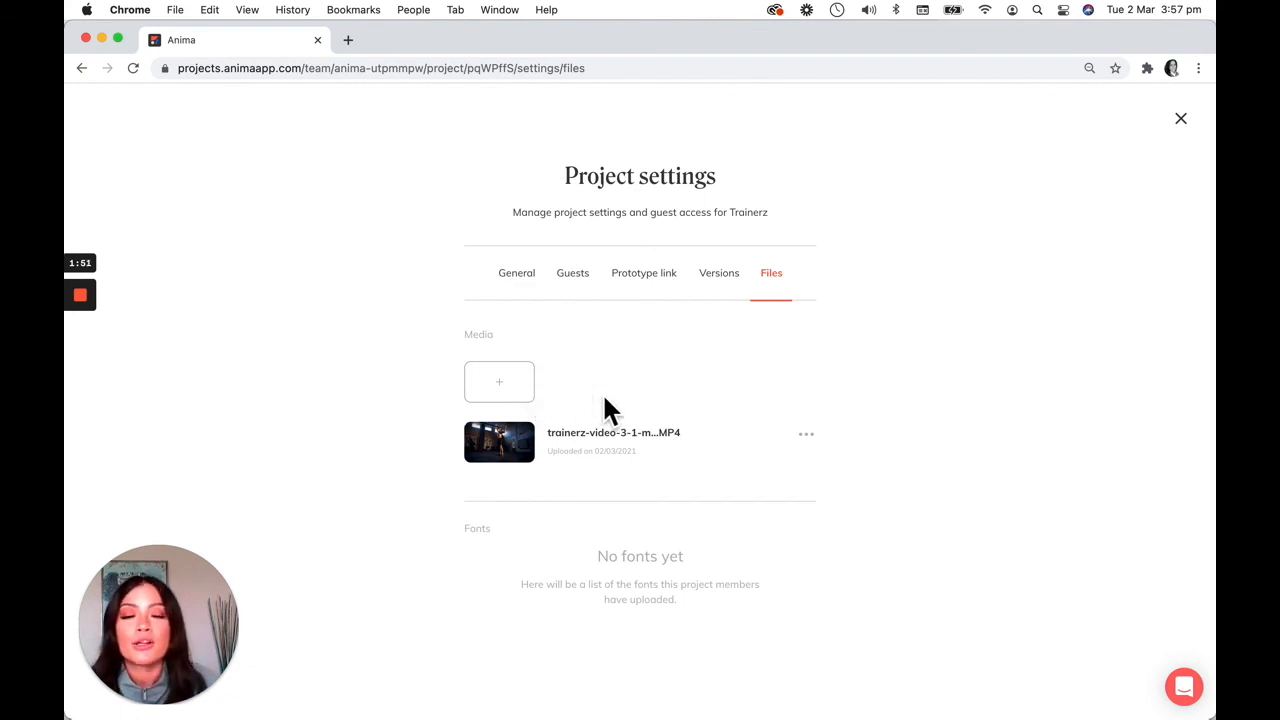
pyautogui.moveTo(528, 448)
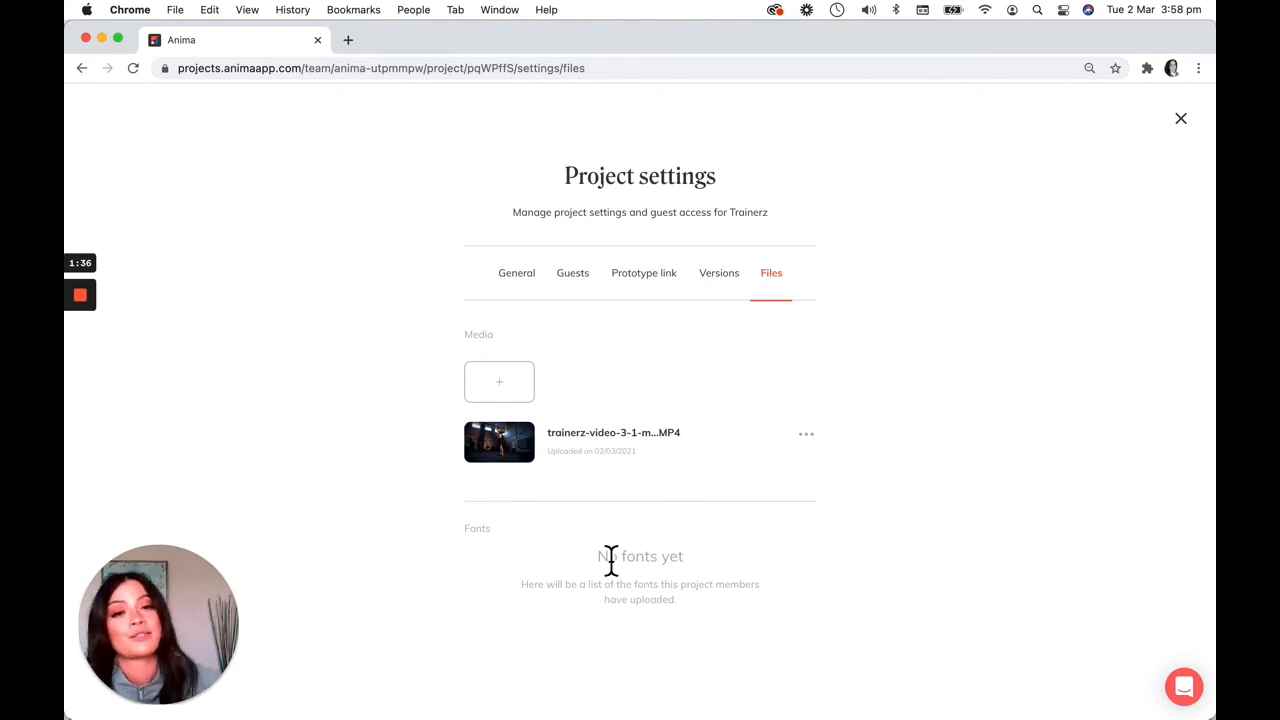
pyautogui.click(1180, 120)
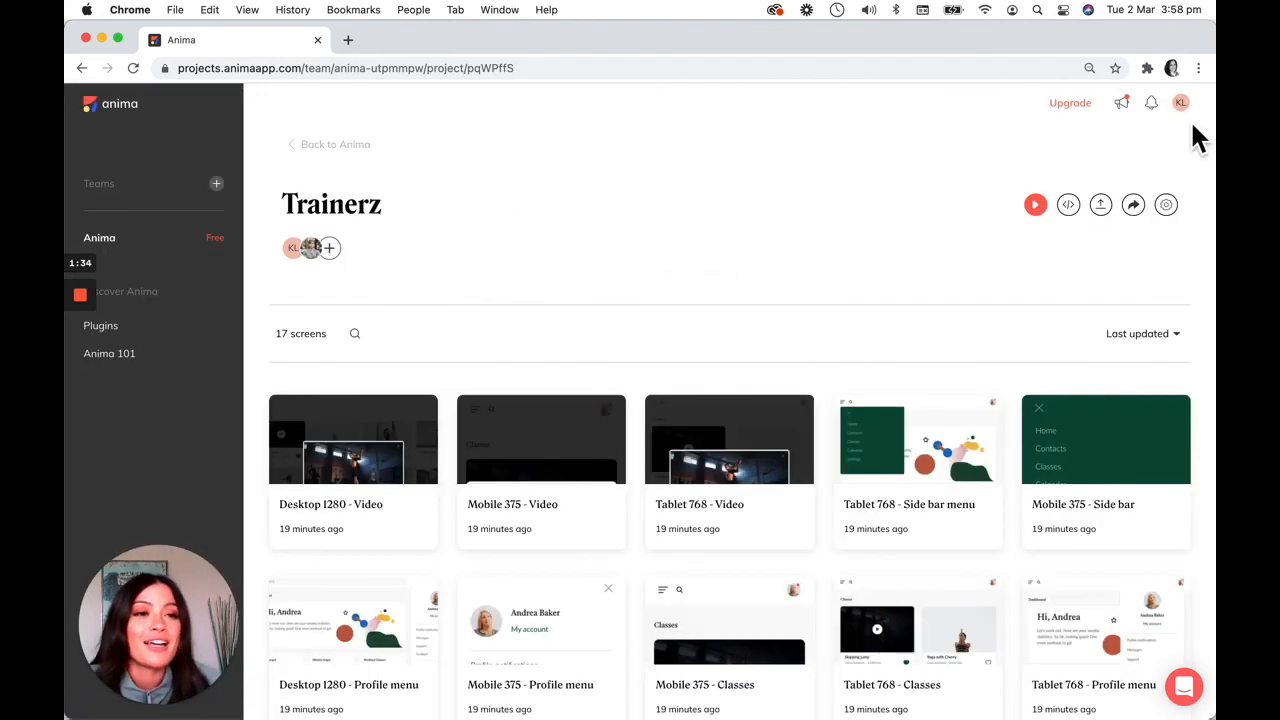